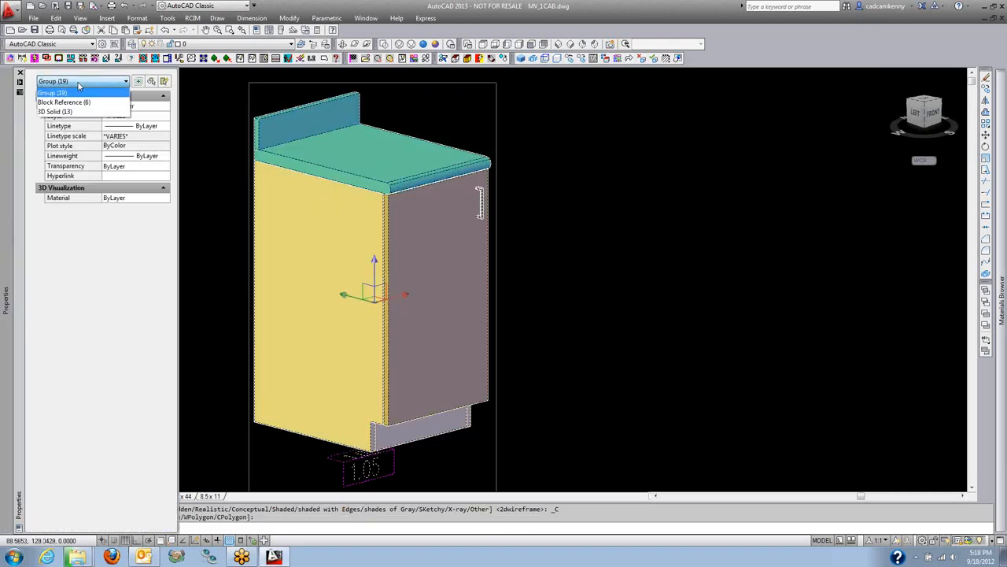
Step: Filter the Properties palette to list only the cabinet's 3D Solid objects
left_click(55, 111)
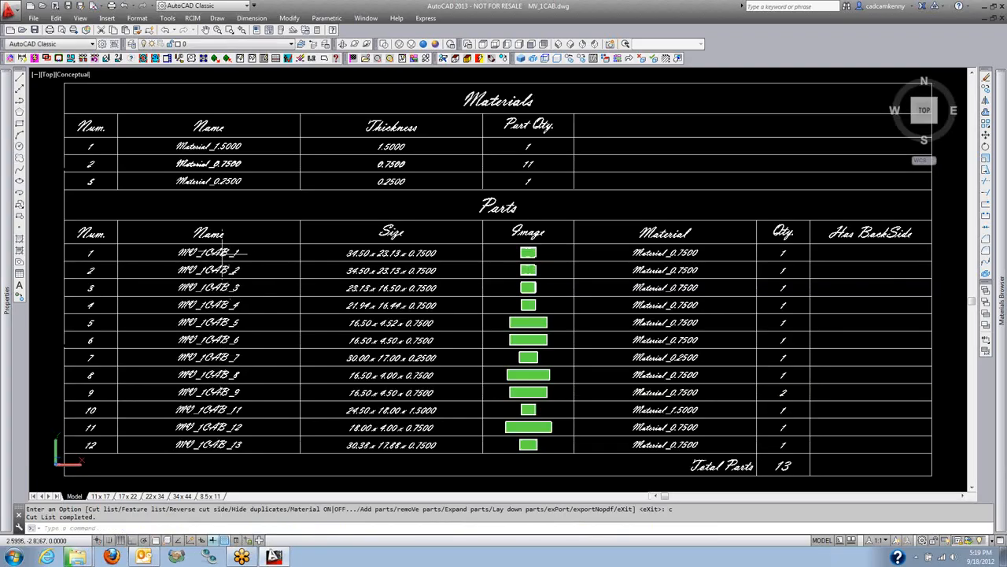
mouse_move(748, 289)
type("sidepanel")
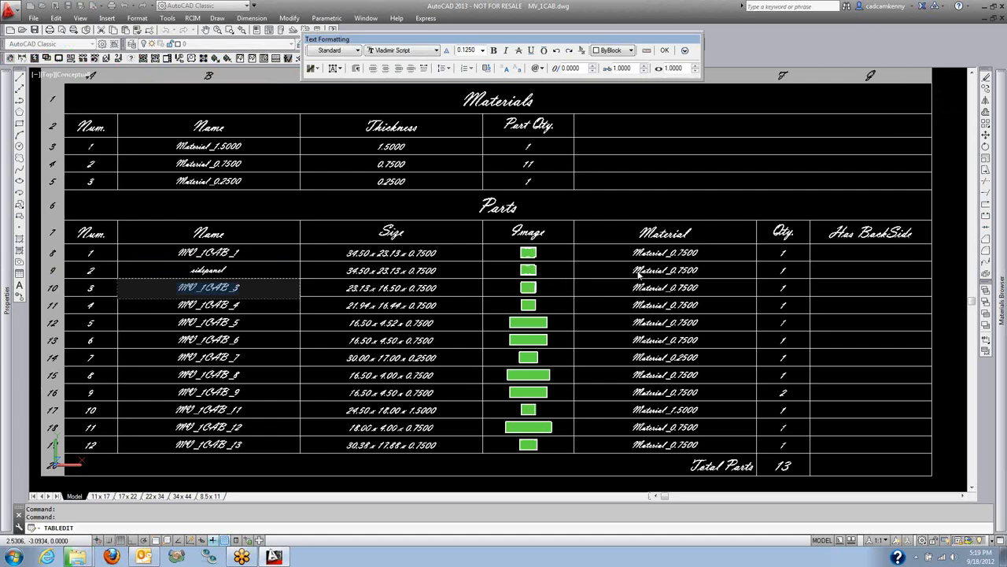
mouse_move(583, 446)
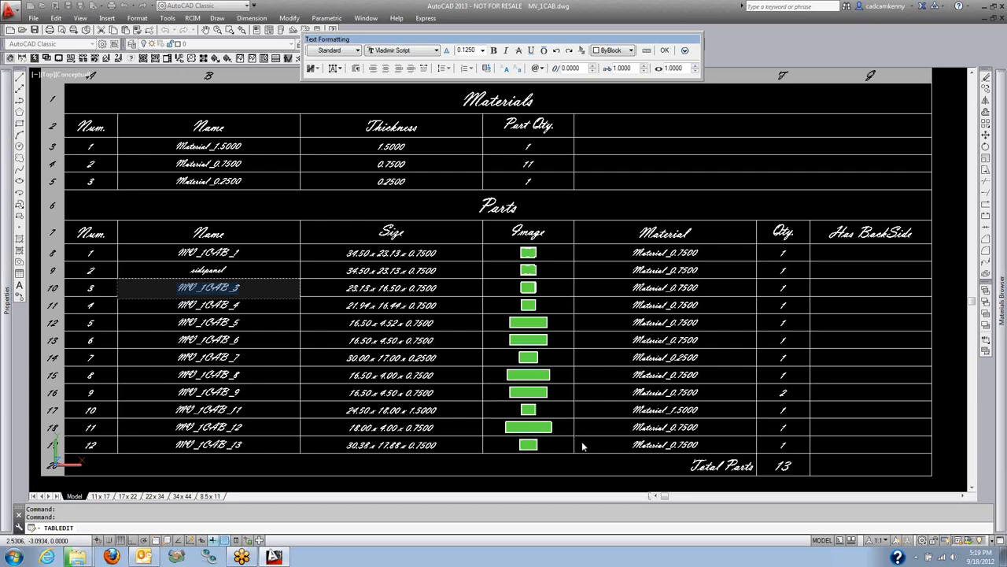
mouse_move(474, 285)
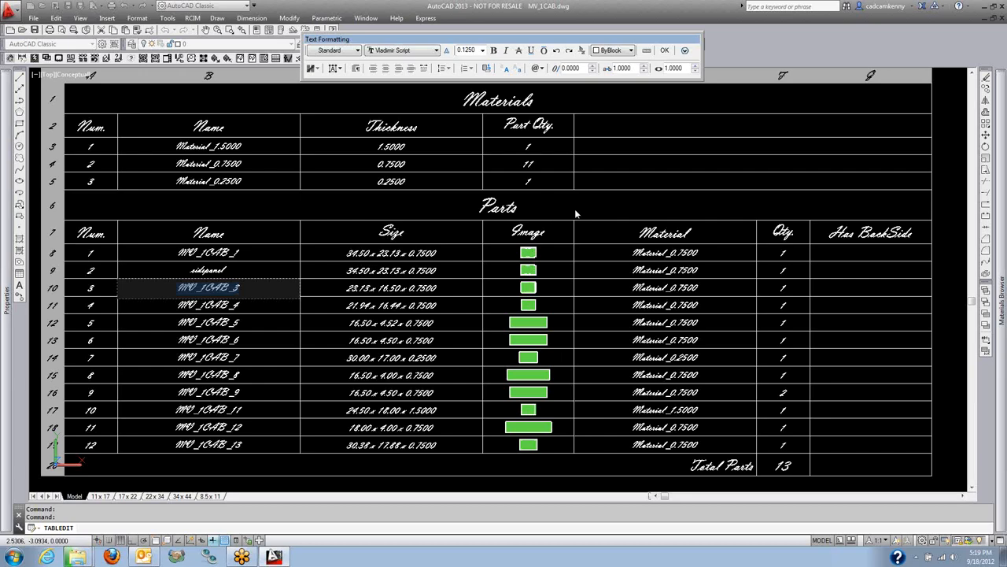
mouse_move(533, 214)
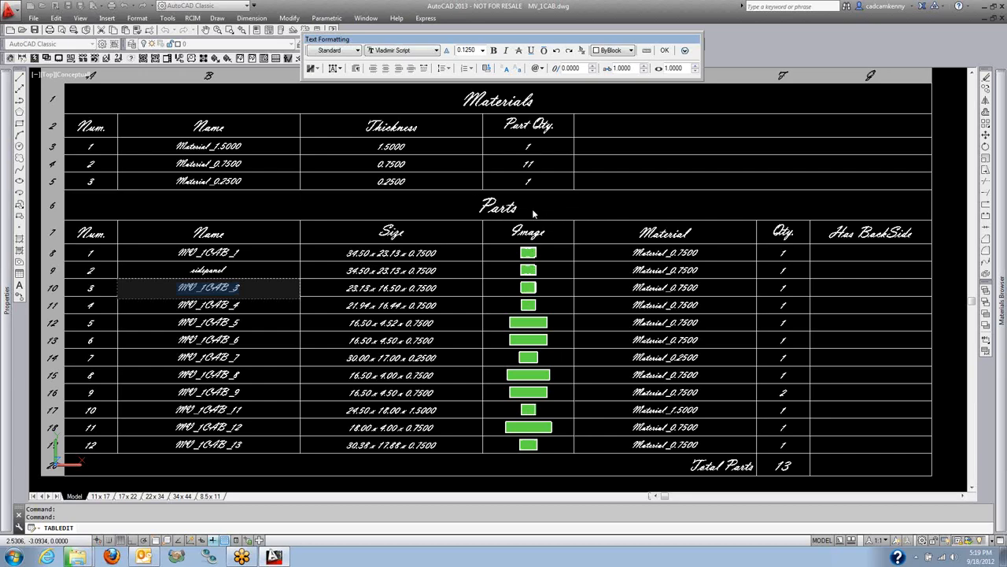
mouse_move(443, 296)
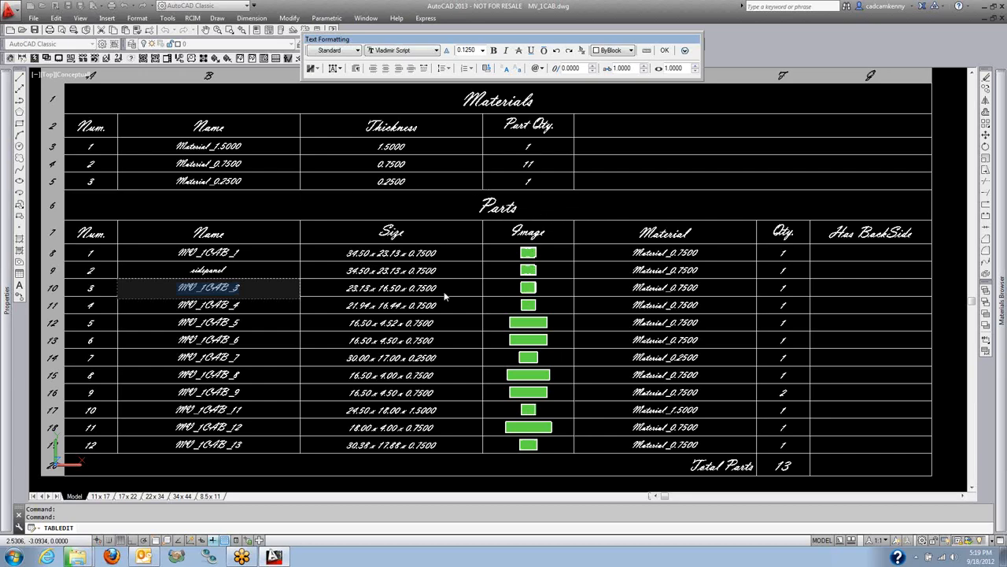
Step: Finish editing the cut list table with part 2 renamed sidepanel
left_click(664, 49)
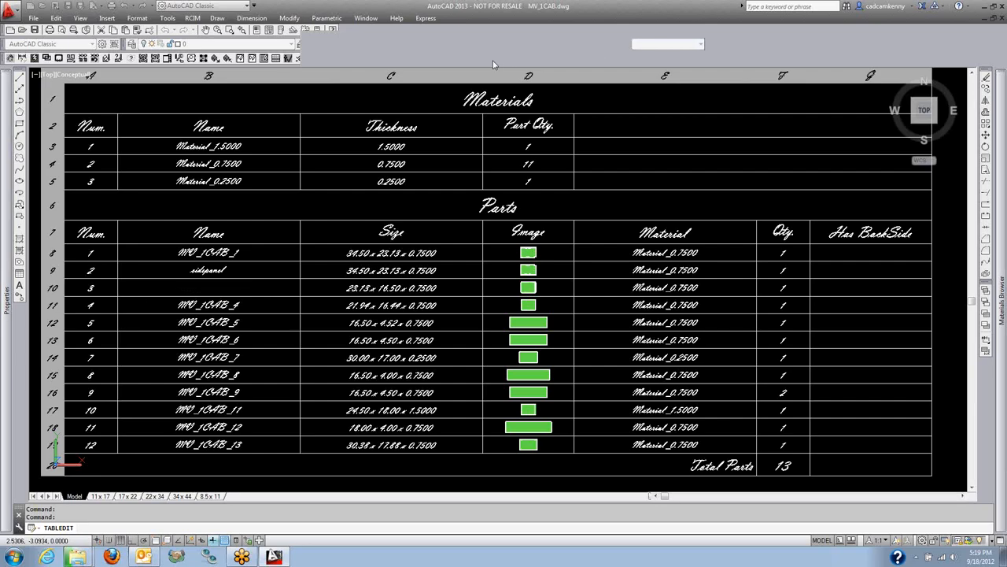
mouse_move(459, 23)
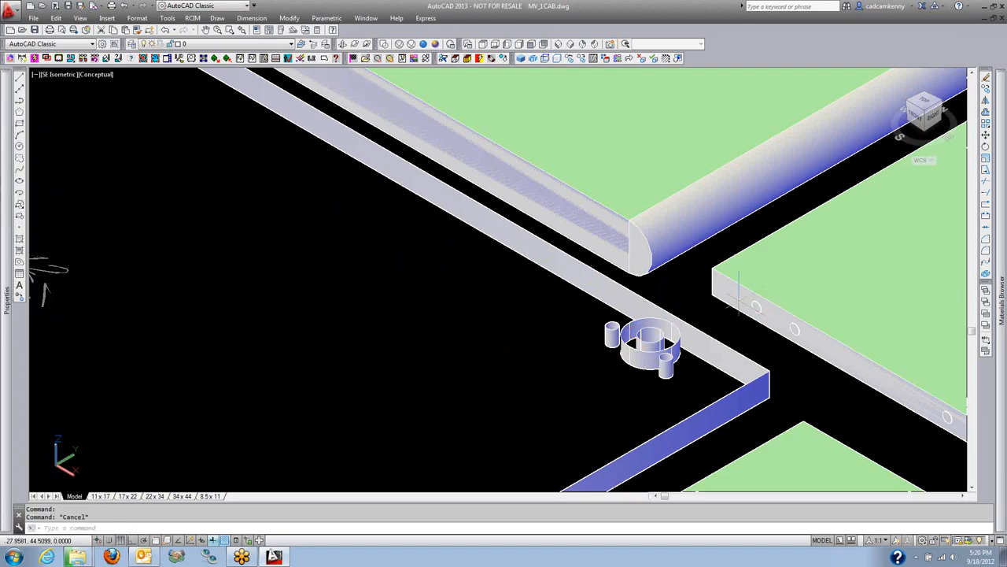
Step: Select one solid part in the close-up of the hinge area
left_click(755, 303)
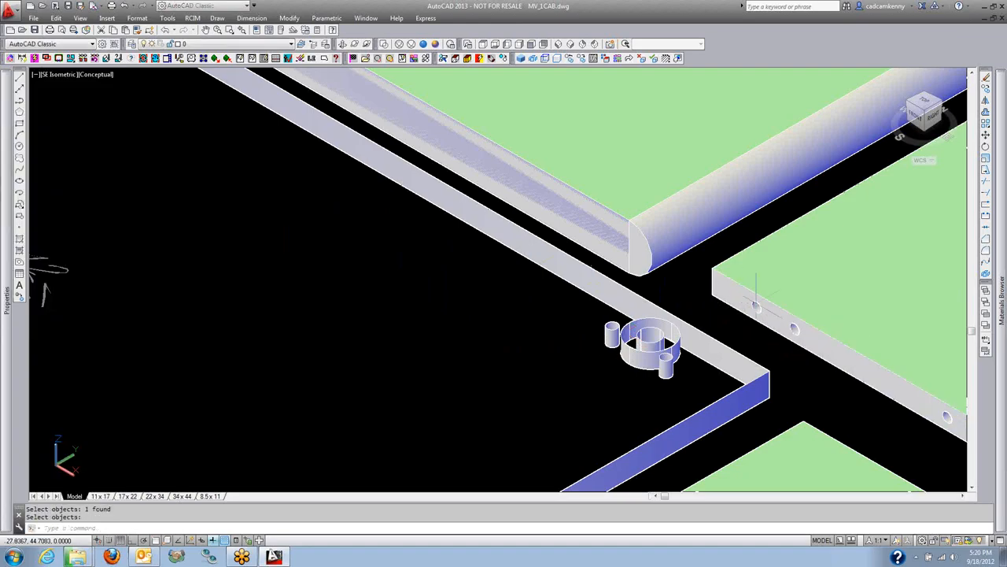
left_click(764, 302)
type("SCIM")
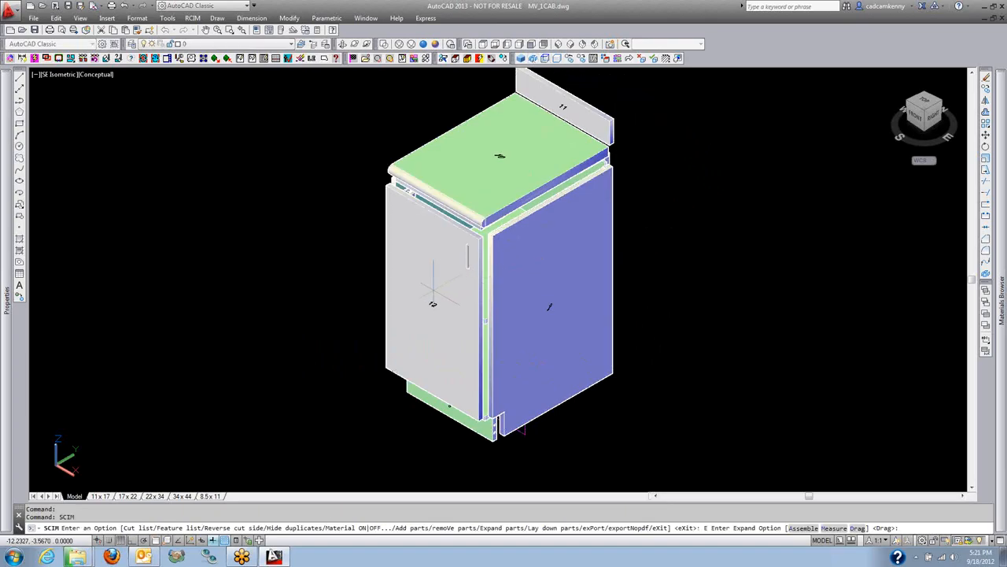
Step: Reassemble the expanded cabinet parts with the Assemble (A) option
type("a")
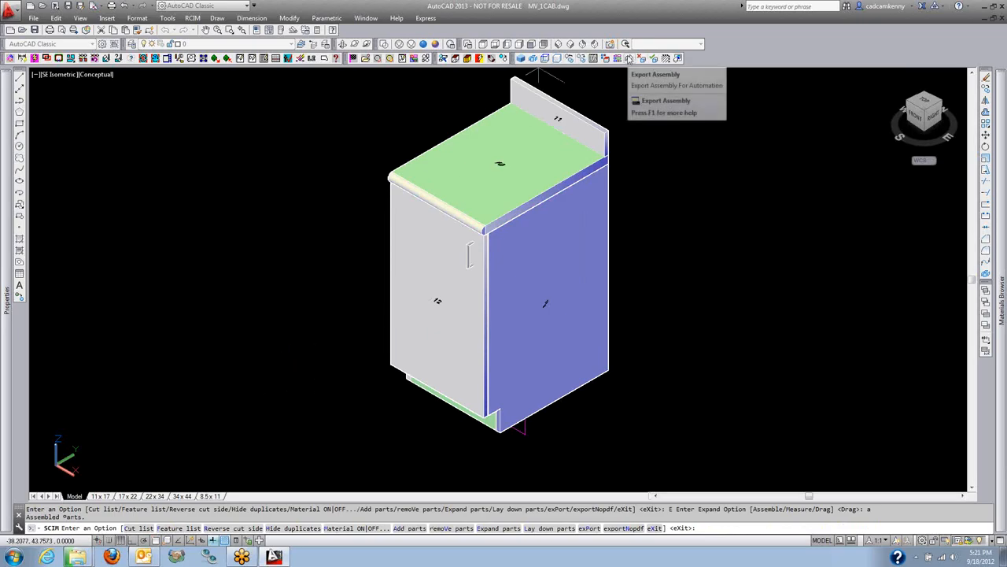
Step: Export the assembly as the MY_1CAB job, keeping the default file name in Save SCIM Job
left_click(655, 74)
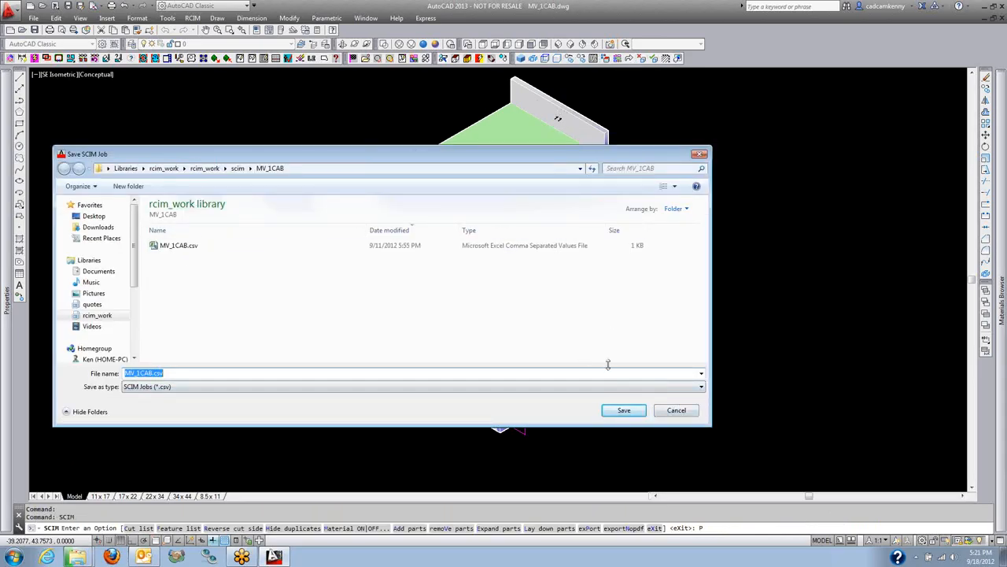
left_click(623, 409)
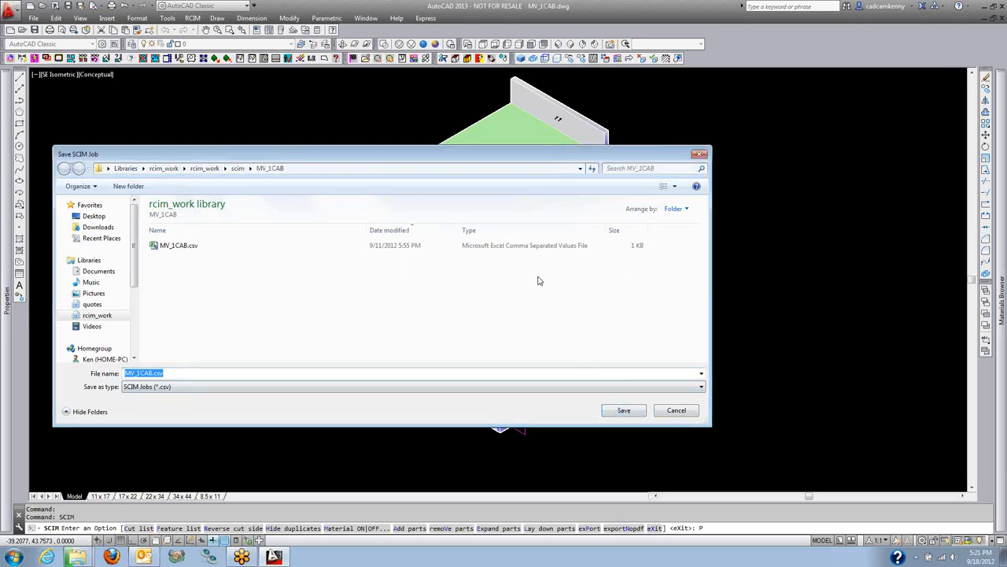
left_click(623, 410)
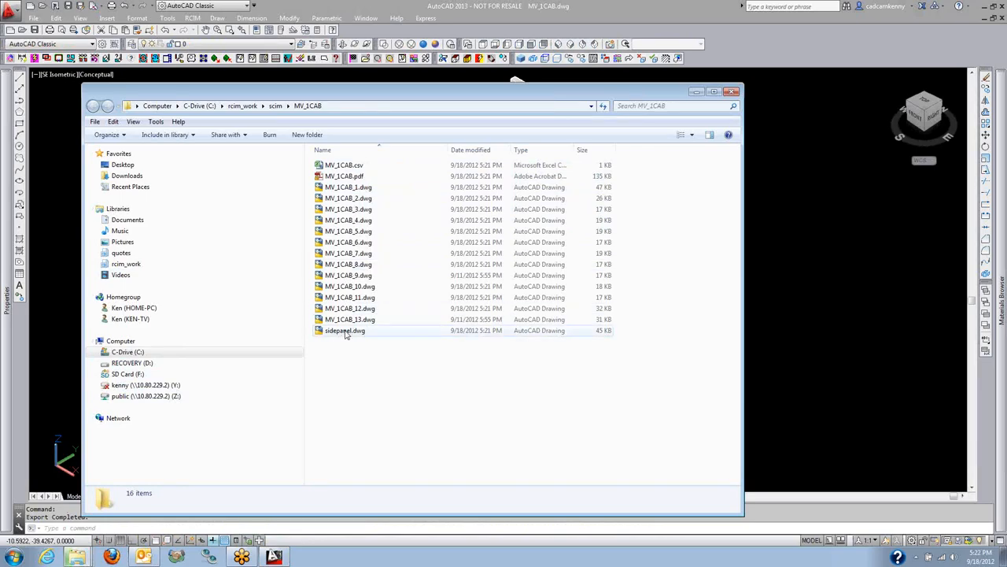
Step: Minimize AutoCAD and open MY_1CAB.csv from the job folder in Excel
left_click(732, 91)
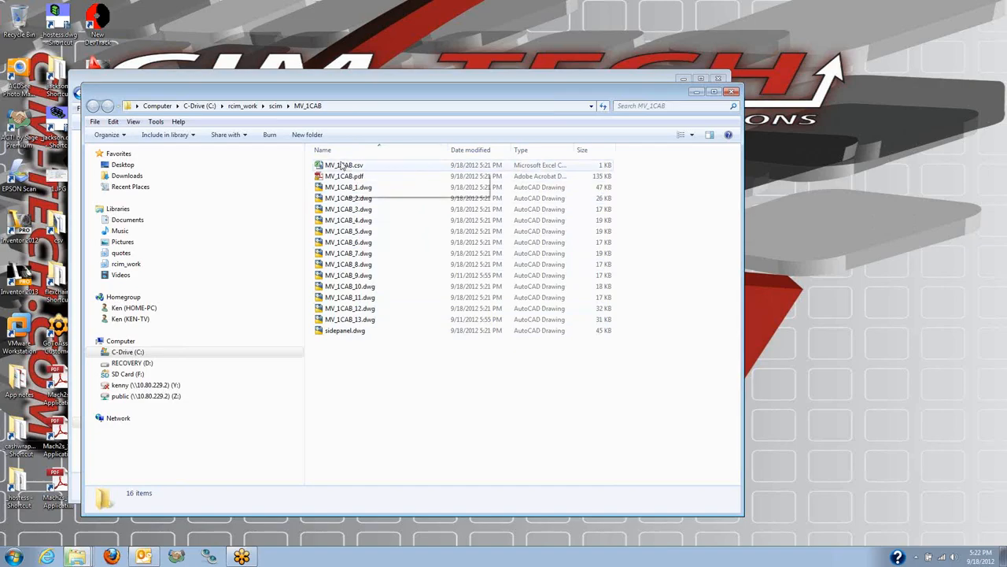
left_click(343, 165)
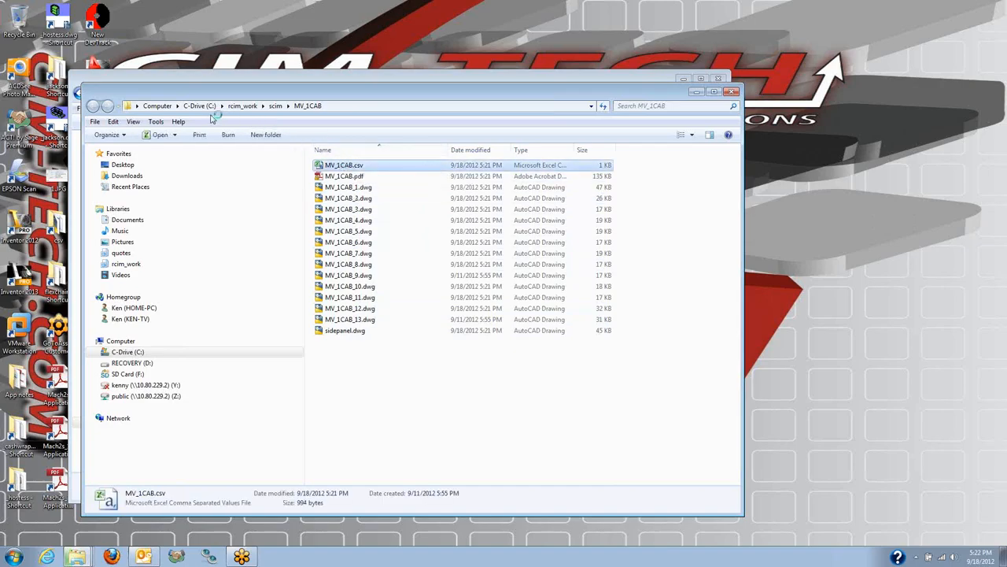
double_click(343, 165)
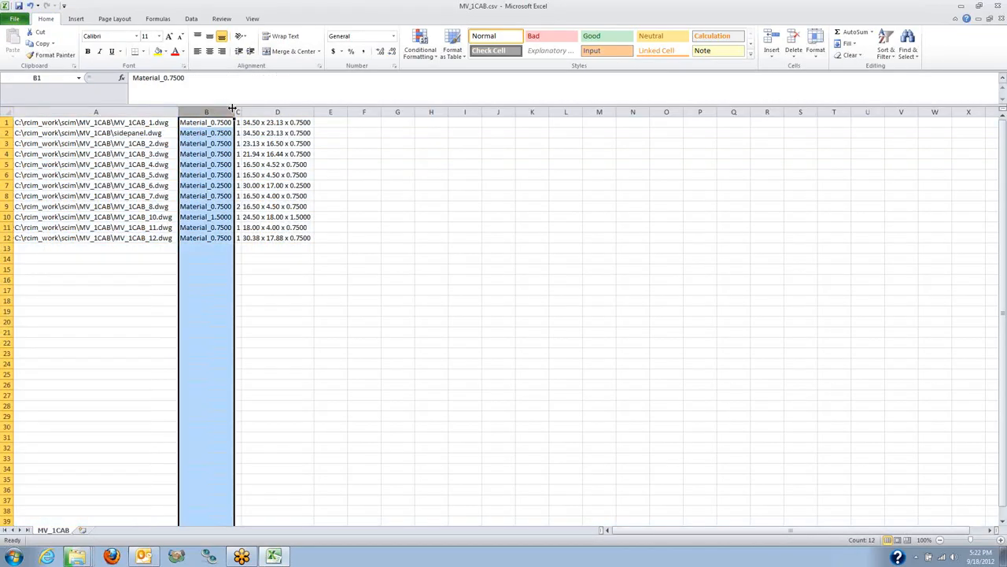
Step: Inspect the quantity and material columns, then close the CSV without saving
left_click(238, 112)
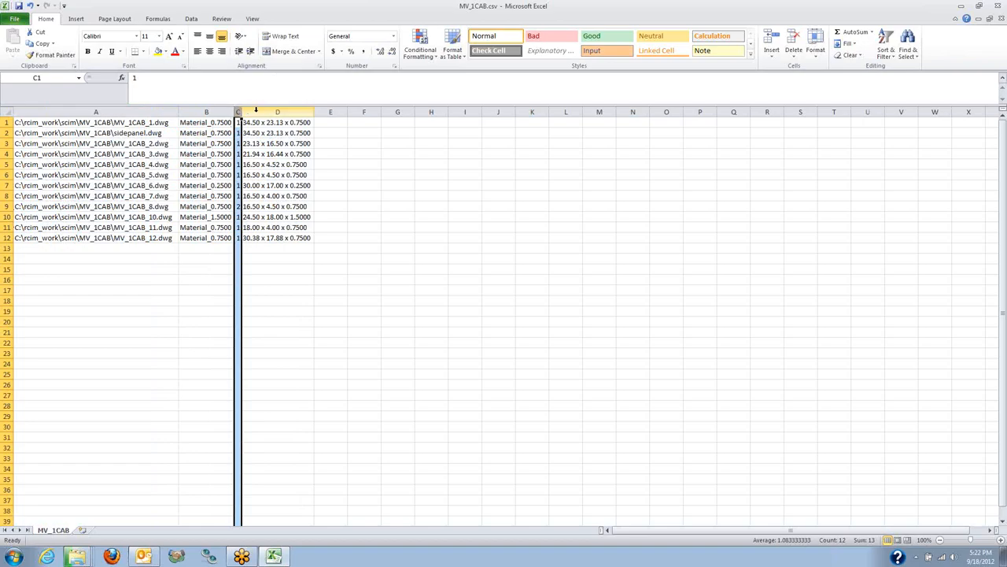
left_click(277, 110)
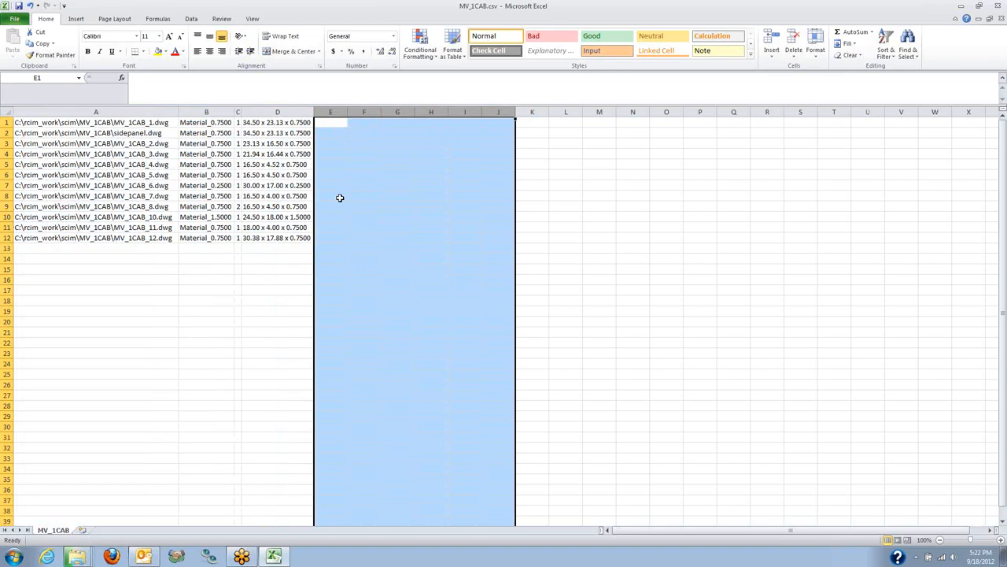
mouse_move(535, 178)
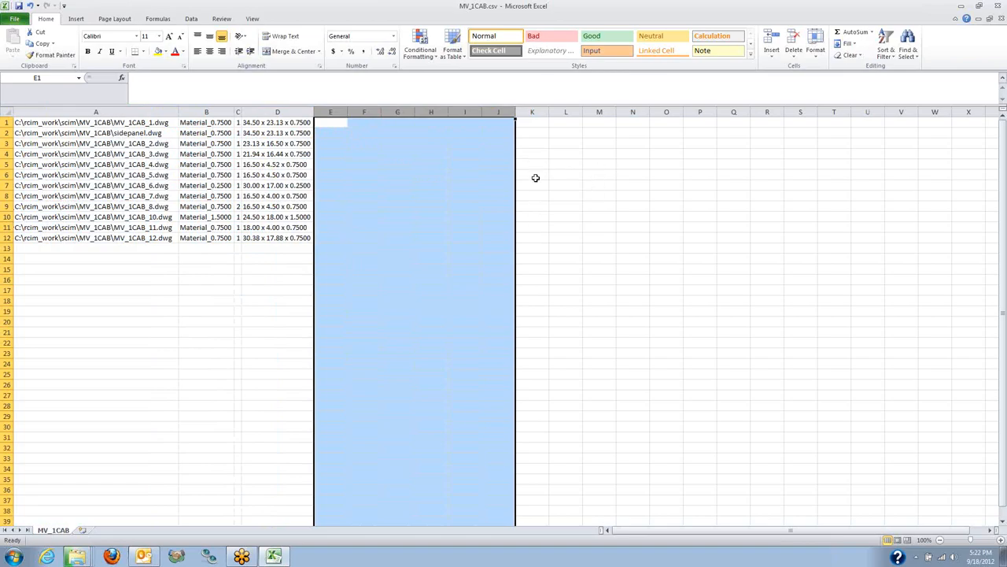
mouse_move(510, 179)
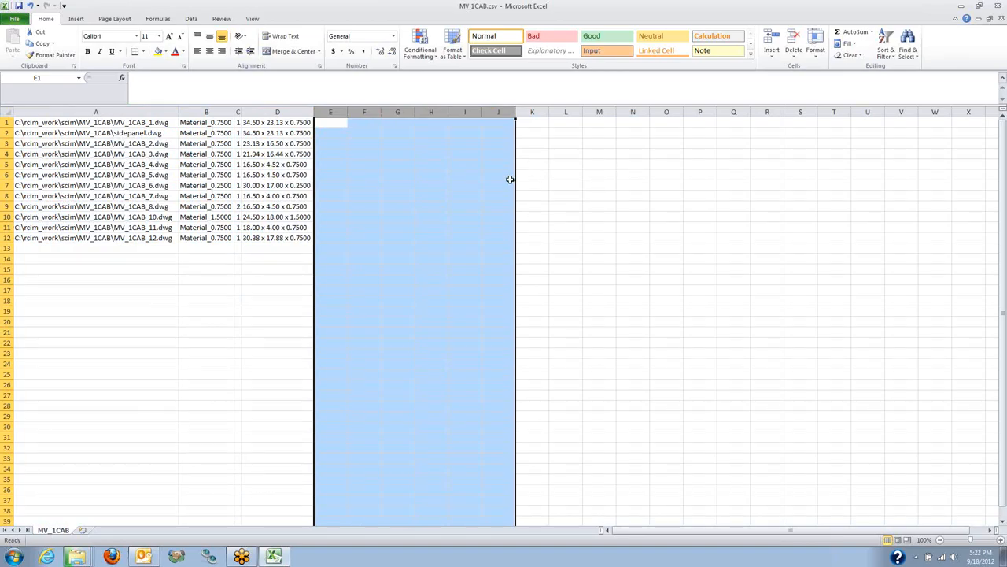
left_click(998, 18)
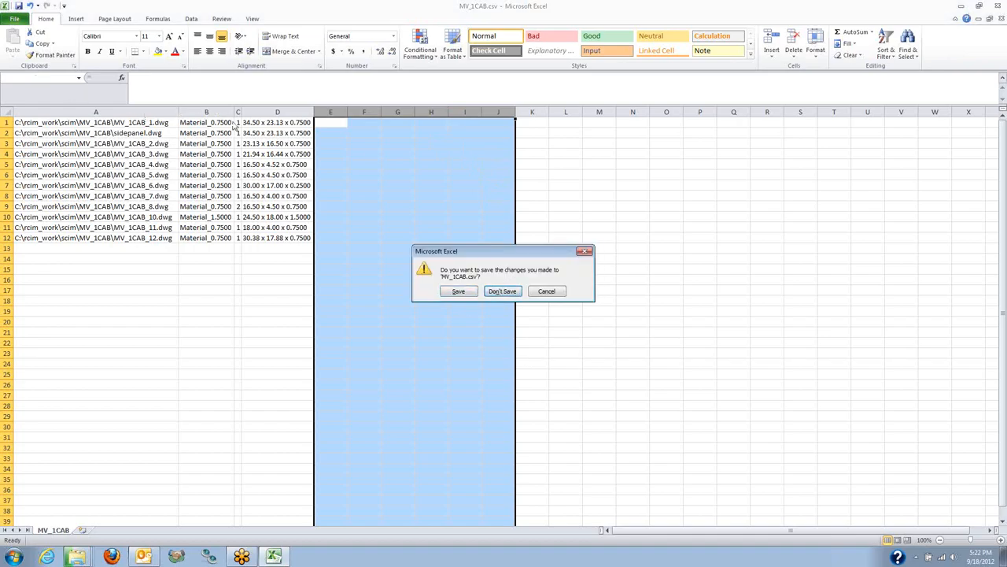
left_click(502, 290)
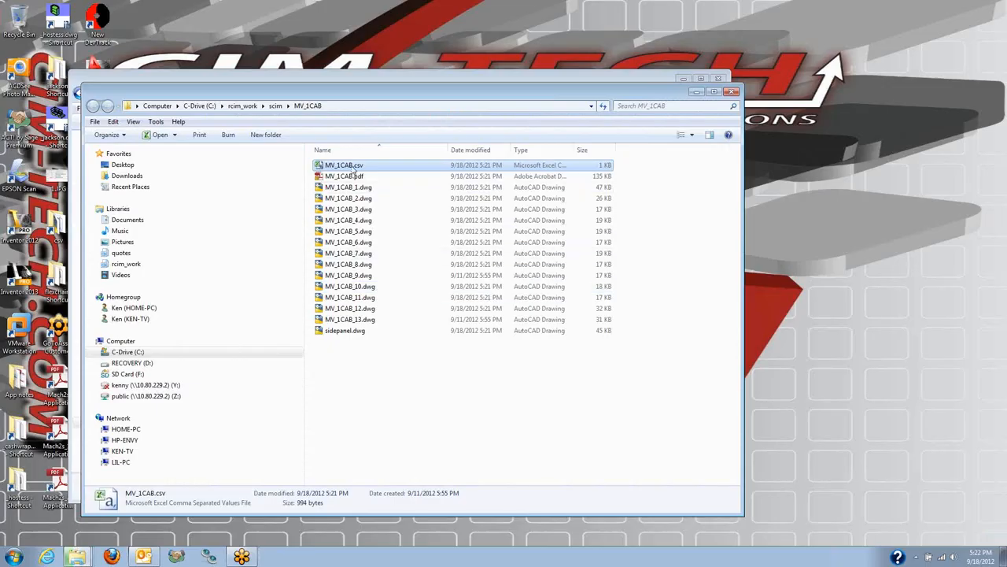
Step: Close the MY_1CAB job folder window to return to AutoCAD
right_click(343, 165)
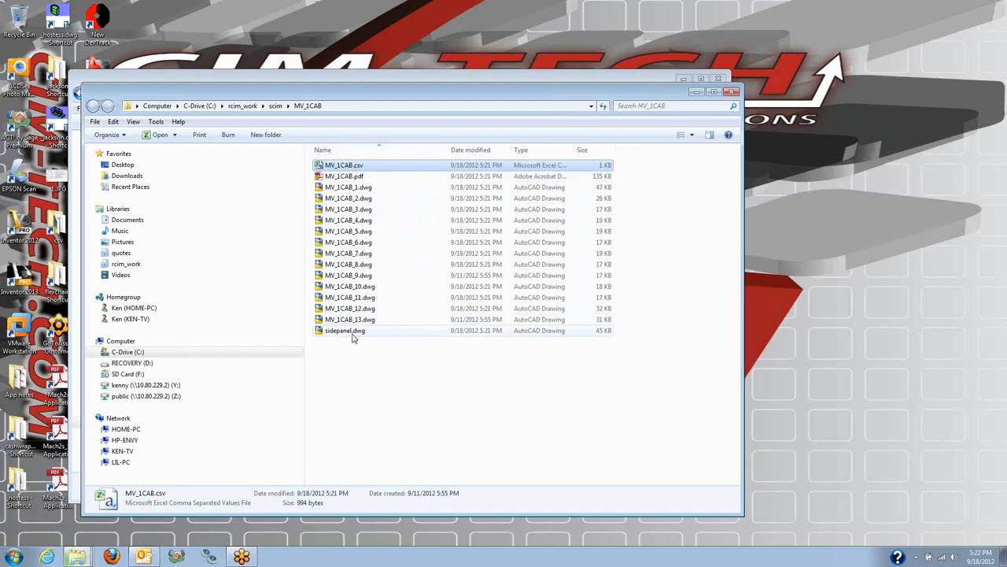
mouse_move(359, 166)
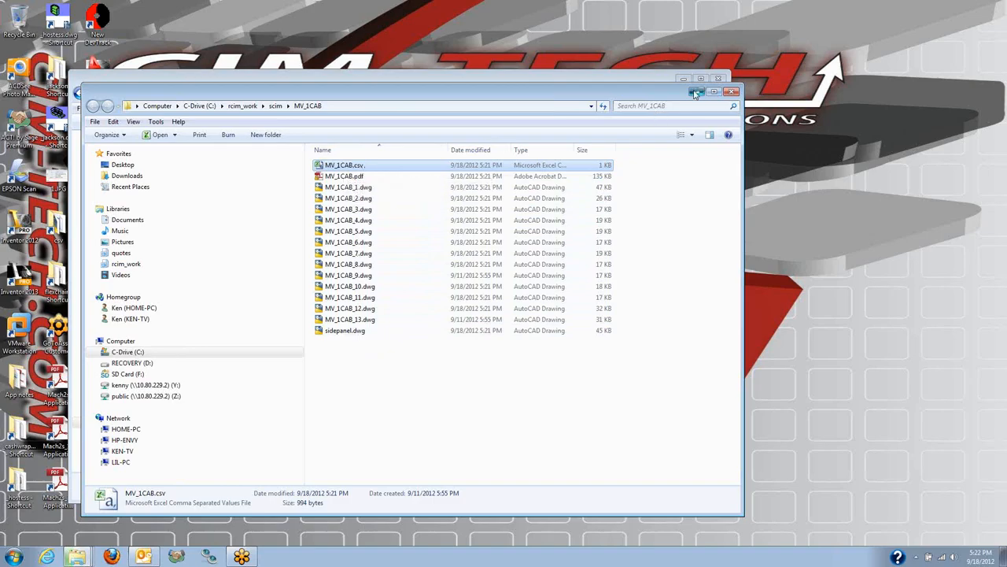
left_click(718, 91)
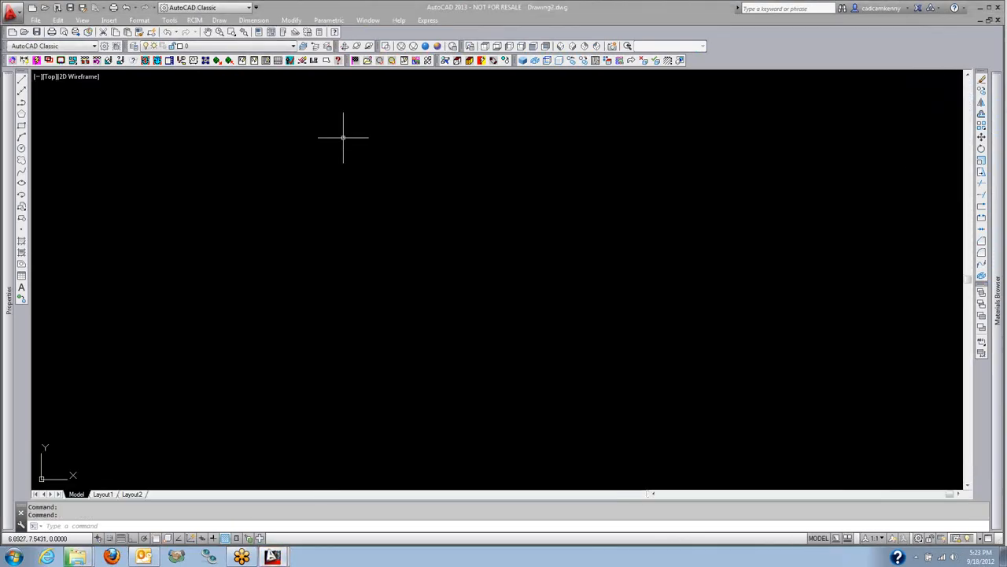
Step: Start RouterCIM automation processing of the cabinet job from the blank Drawing1
left_click(979, 8)
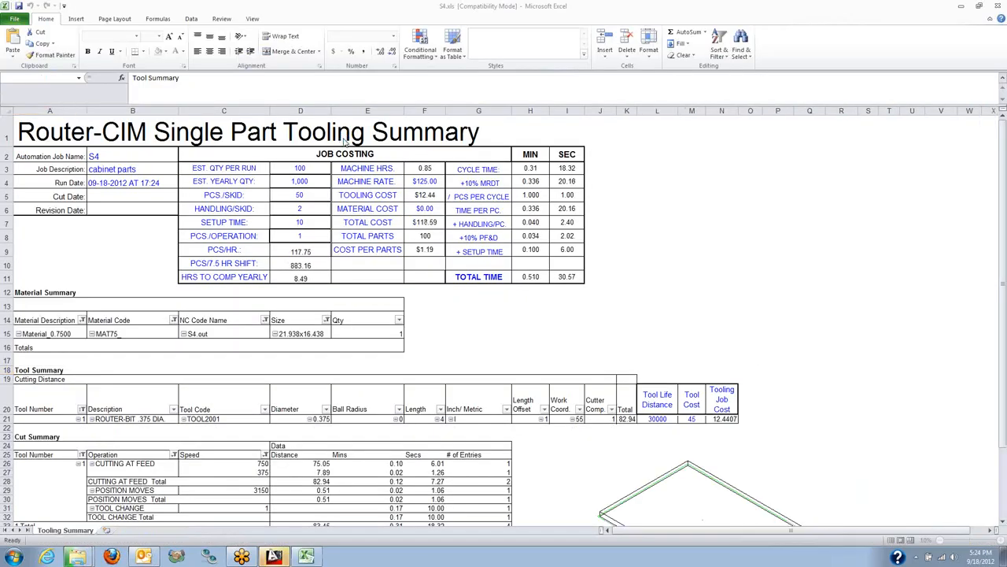
Step: Browse the S4 and S8 Tooling Summary workbooks' costing, material and cut sheets
left_click(272, 558)
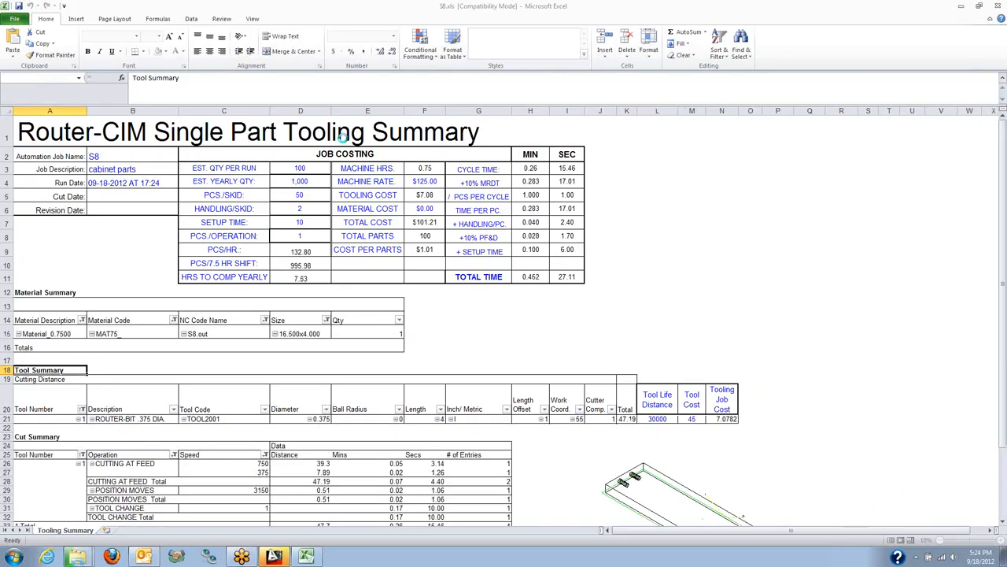
left_click(274, 557)
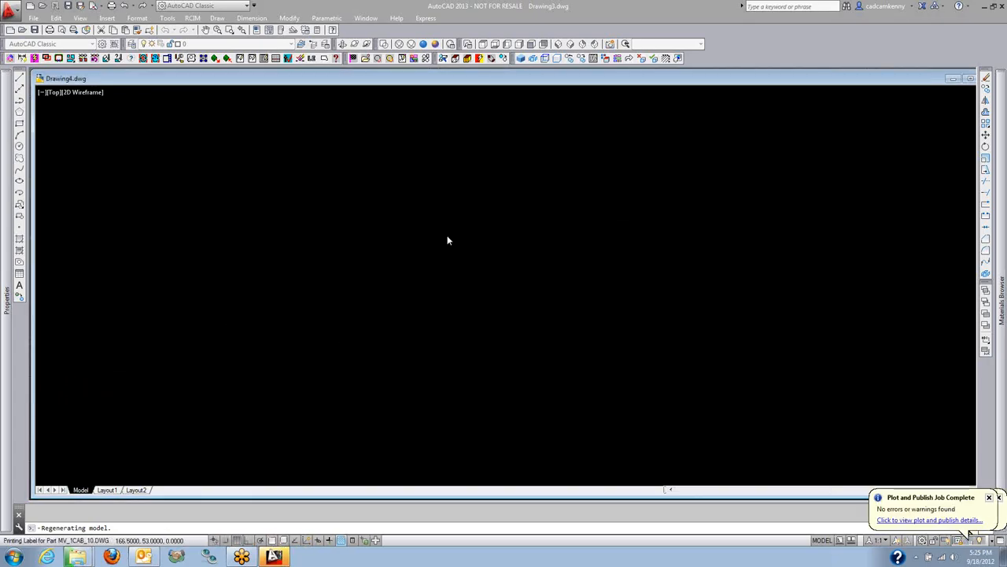
mouse_move(438, 243)
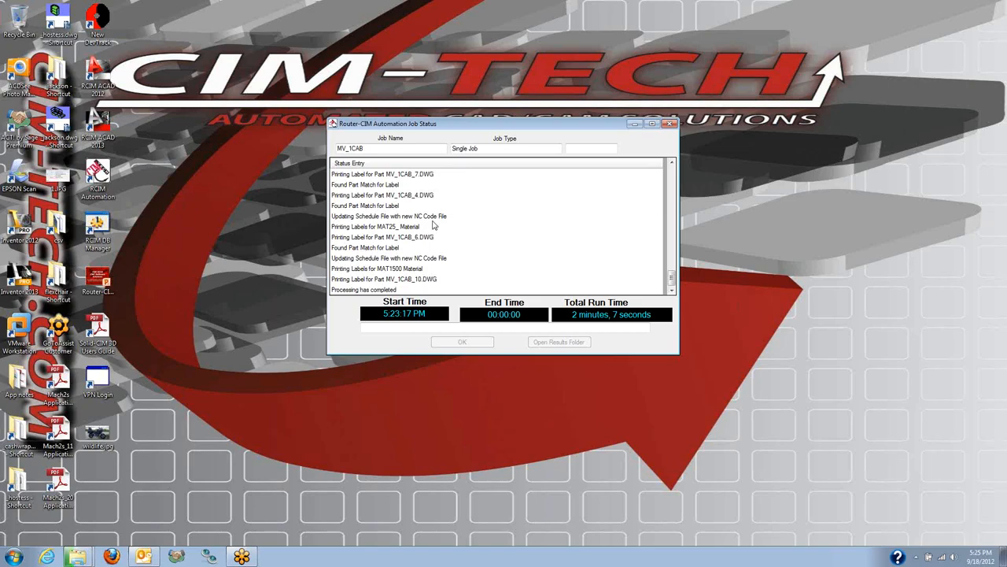
mouse_move(600, 370)
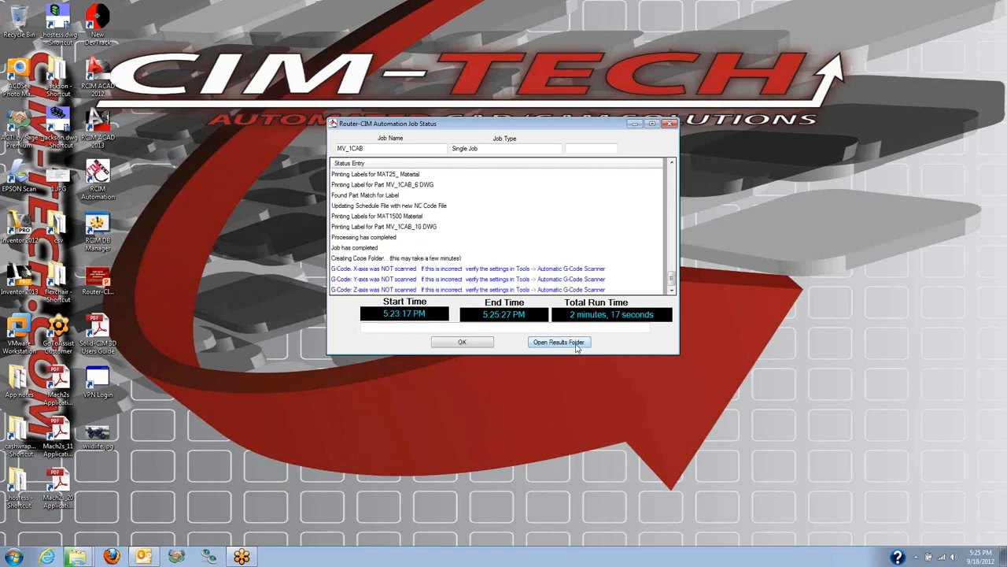
Step: Open the MV_1CAB results folder from the finished job's status dialog
left_click(559, 341)
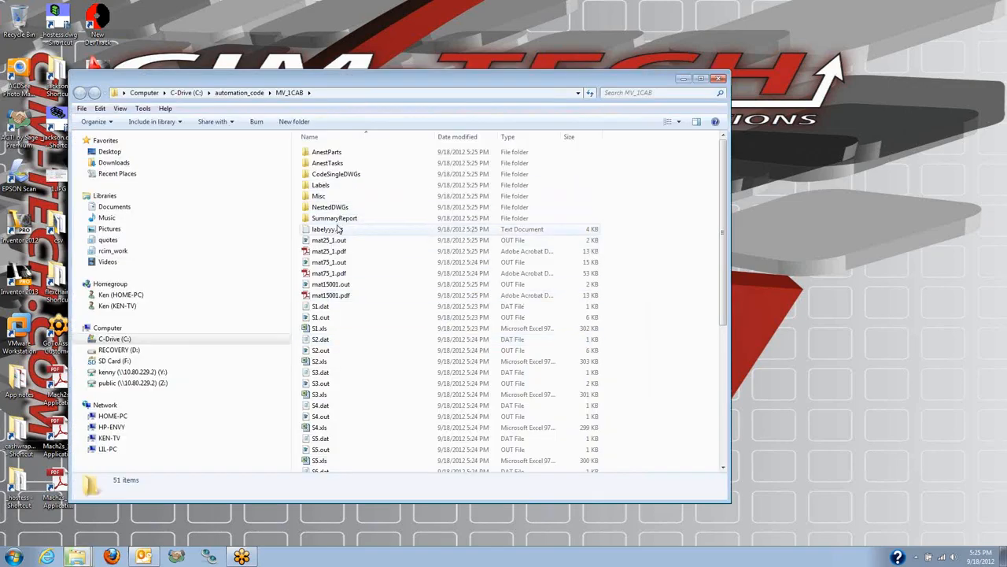
mouse_move(329, 274)
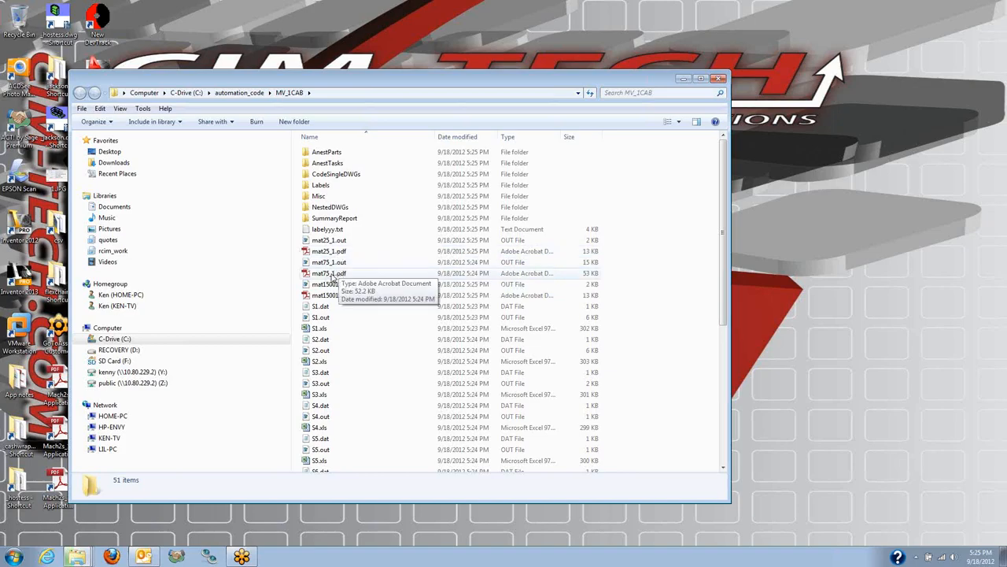
Step: Open the mat75_1 nest layout PDF in Adobe Reader for review
double_click(329, 274)
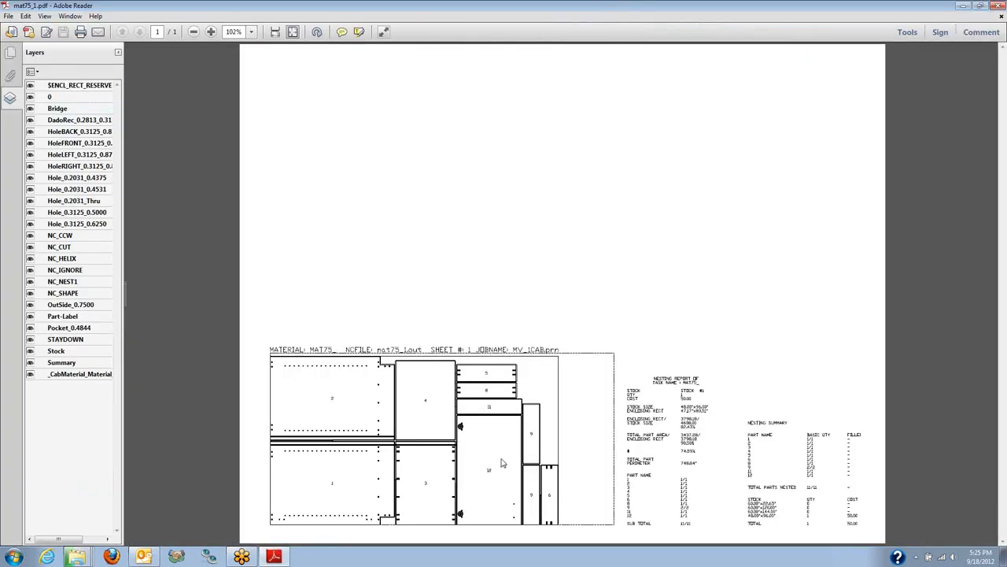
mouse_move(425, 495)
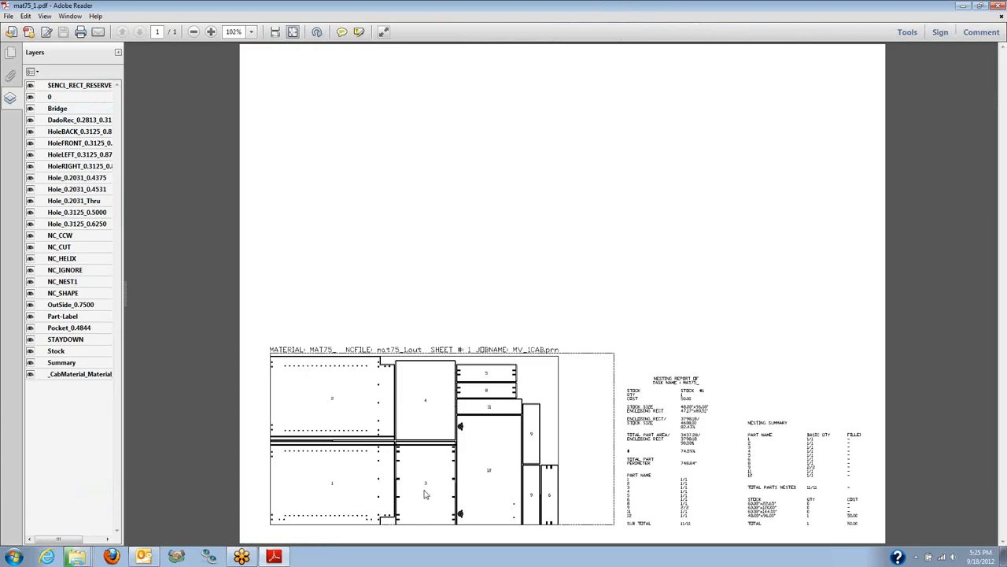
mouse_move(534, 422)
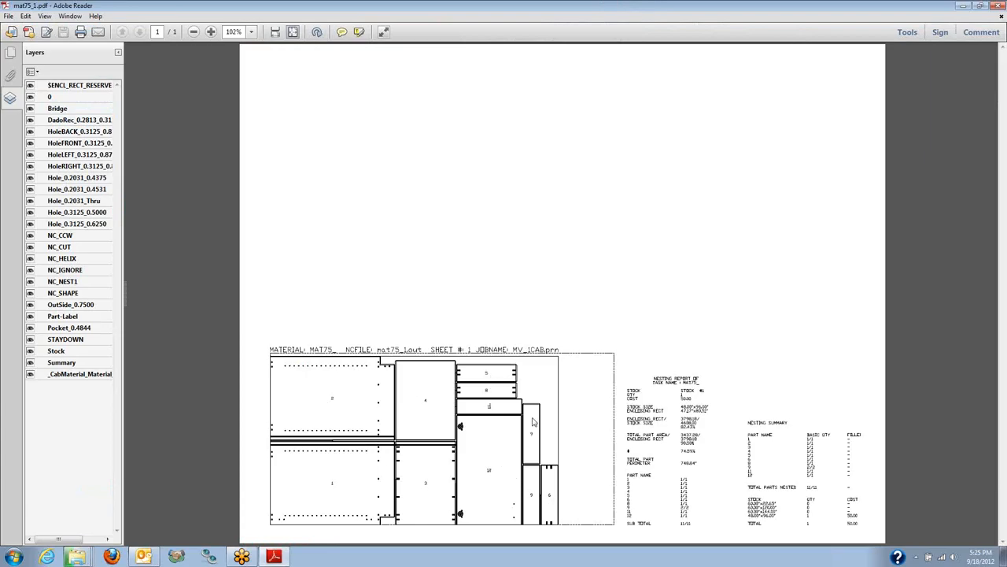
mouse_move(850, 534)
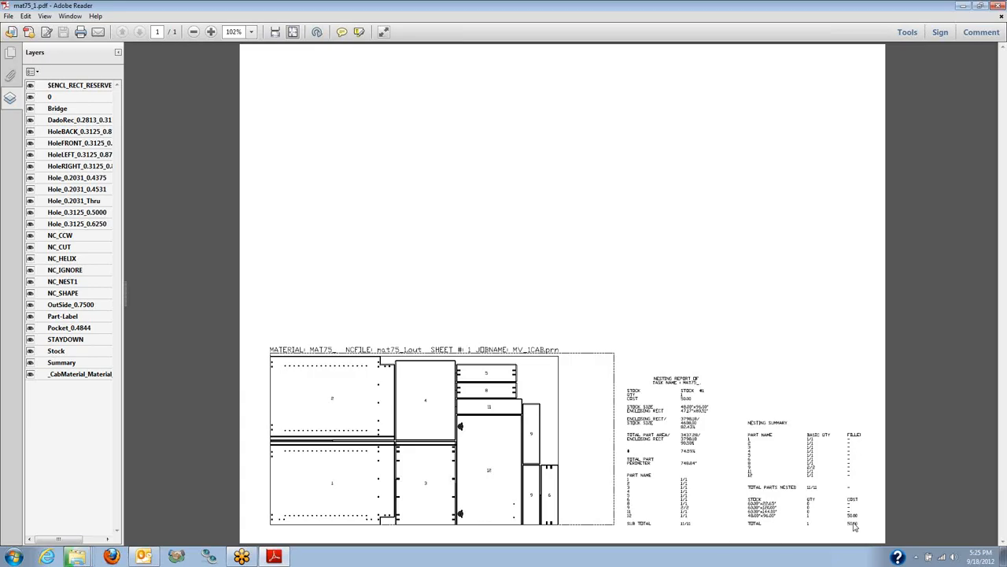
mouse_move(782, 501)
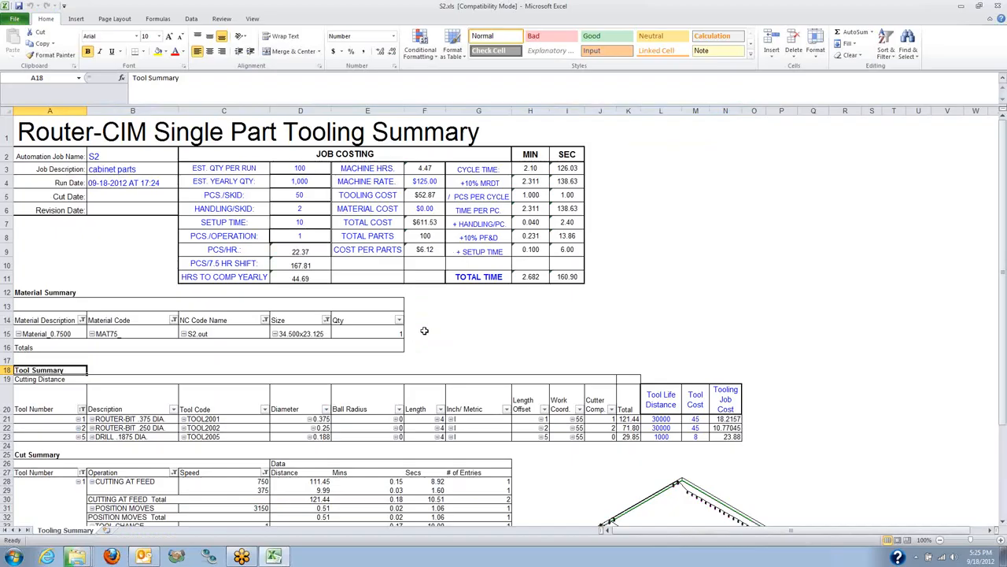
Step: Scroll through the S2 tooling summary's job costing, tool summary and cut summary sections
scroll("down", 3)
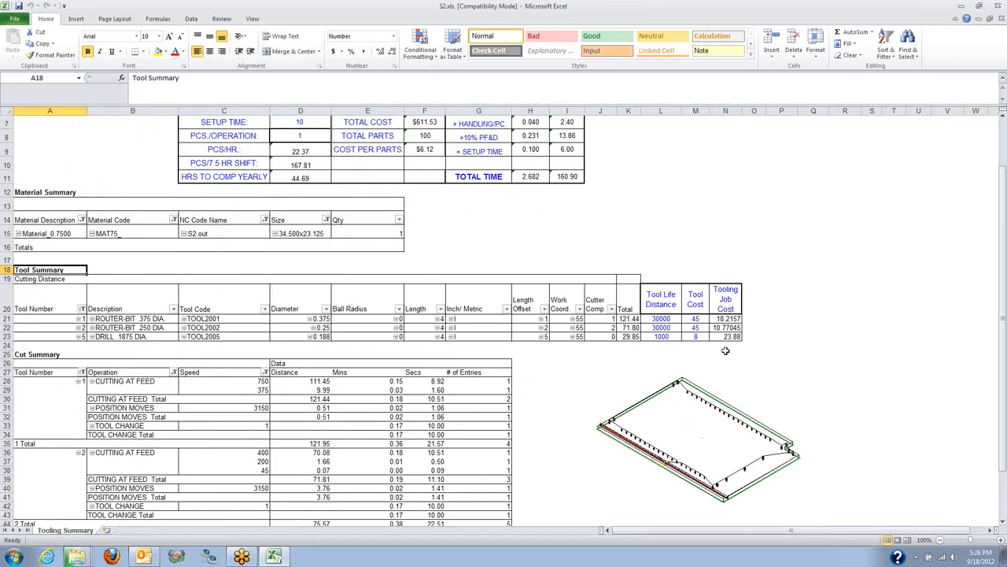
left_click(695, 327)
type("68")
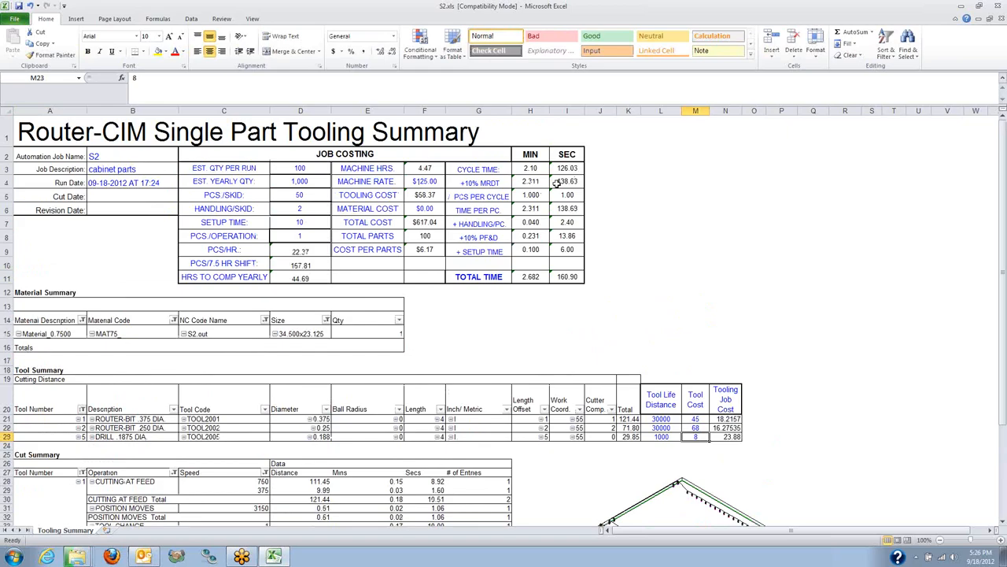
scroll("down", 3)
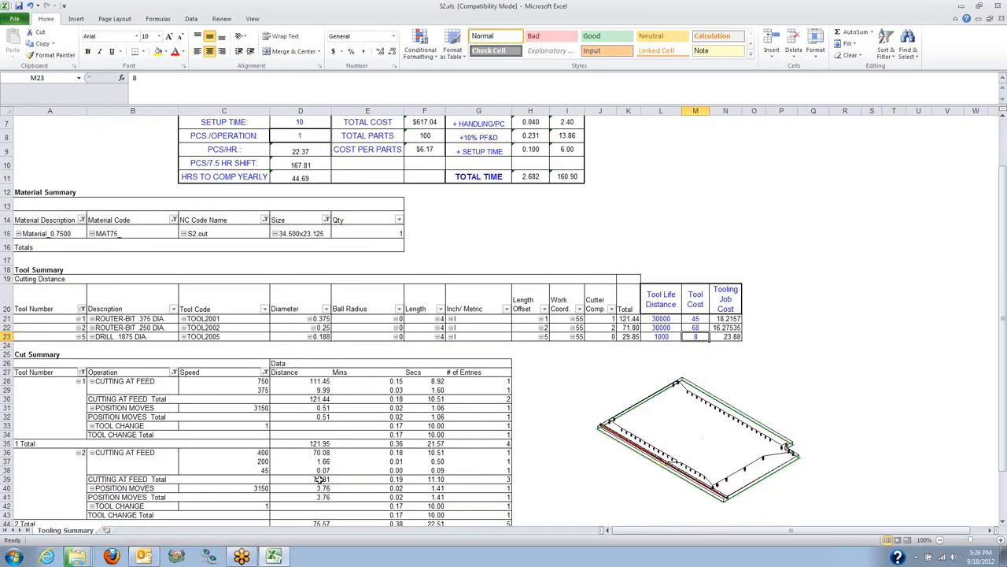
scroll("down", 3)
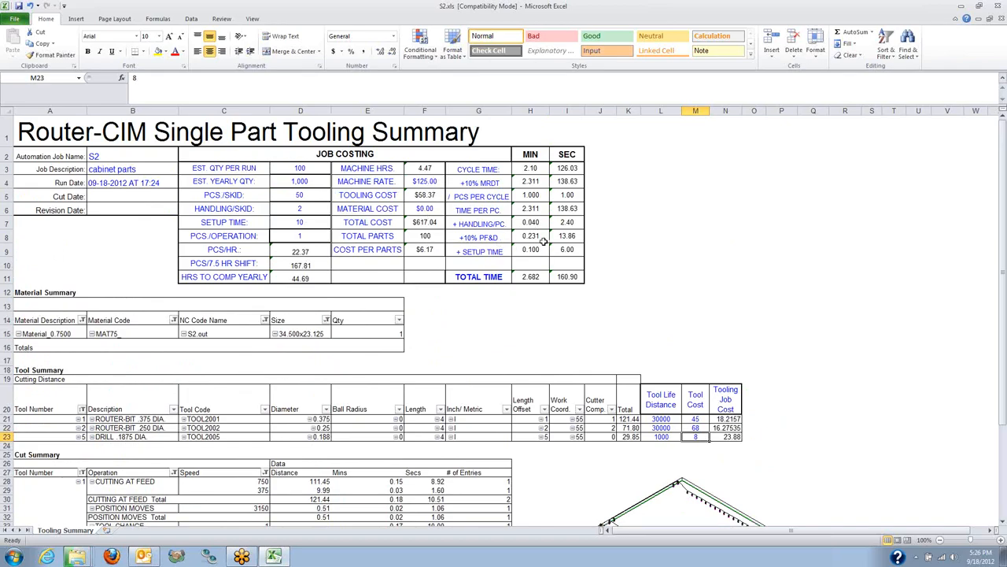
scroll("down", 3)
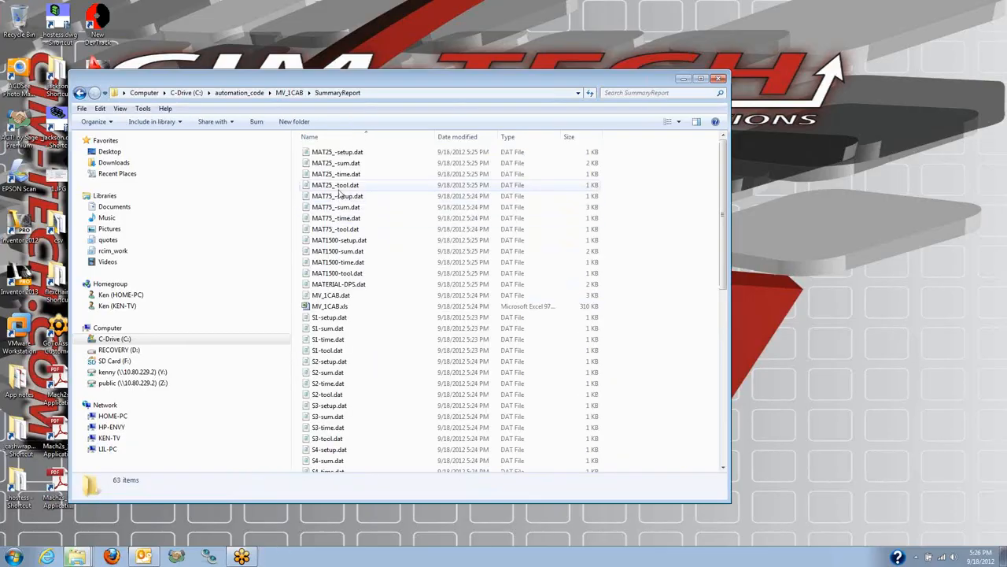
Step: Open the MV_1CAB.xls summary workbook from the SummaryReport folder
double_click(331, 306)
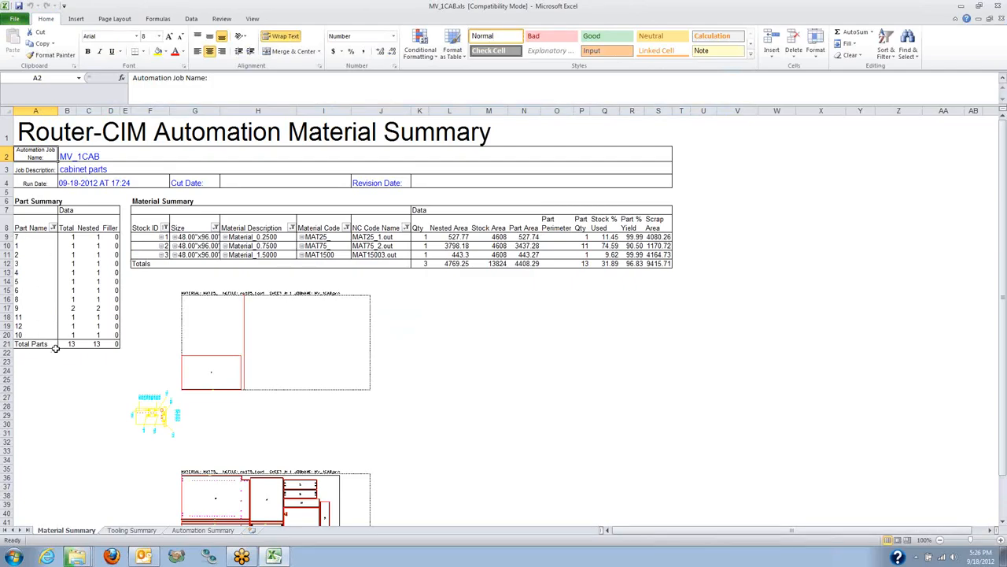
mouse_move(526, 268)
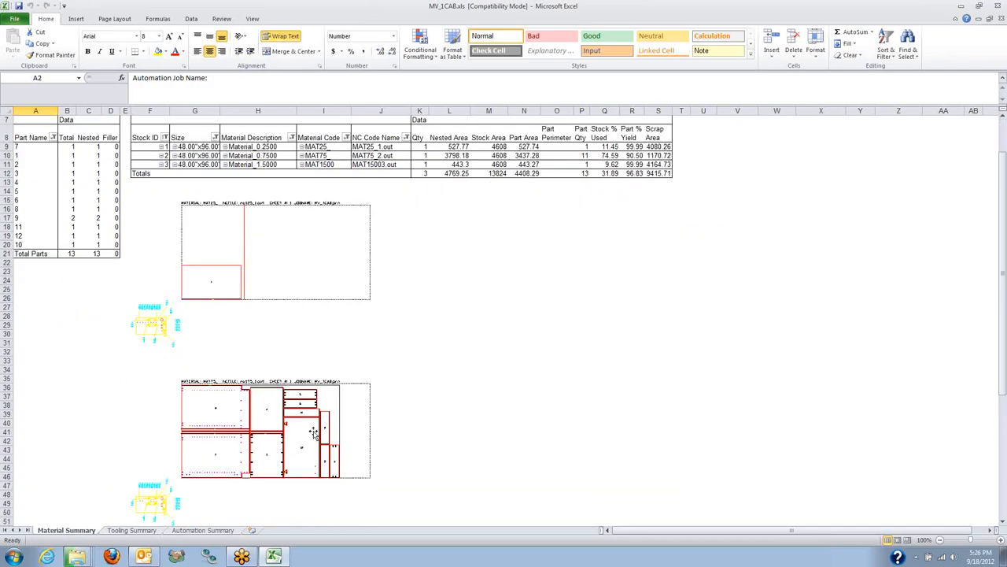
Step: Review the Material, Tooling and Automation Summary sheets of the MV_1CAB workbook
scroll("down", 3)
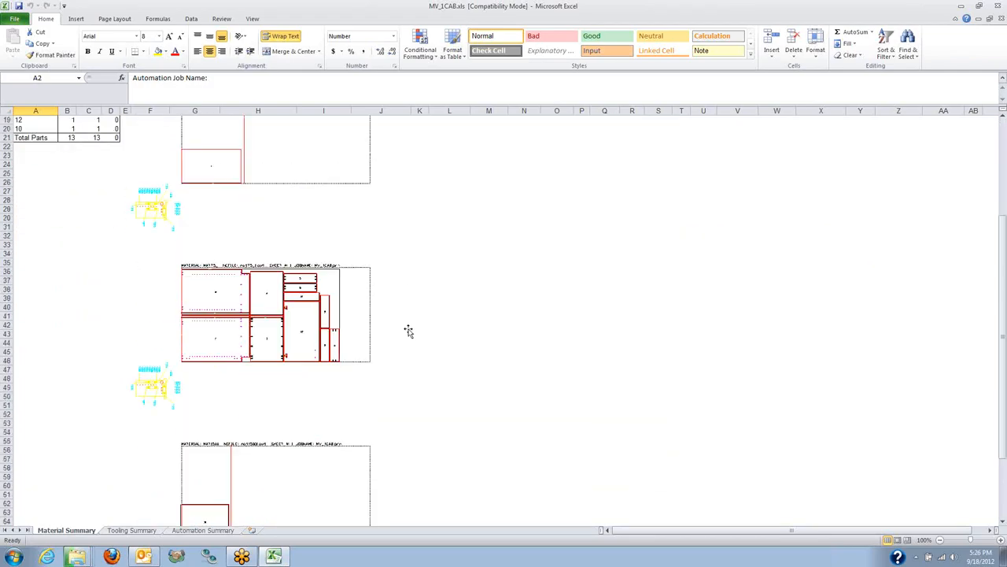
left_click(132, 529)
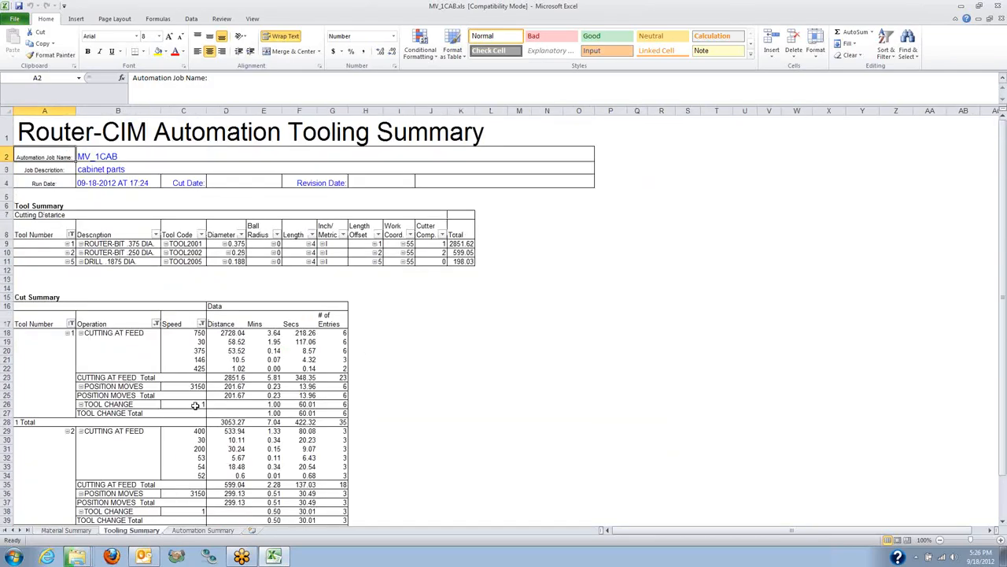
scroll("down", 3)
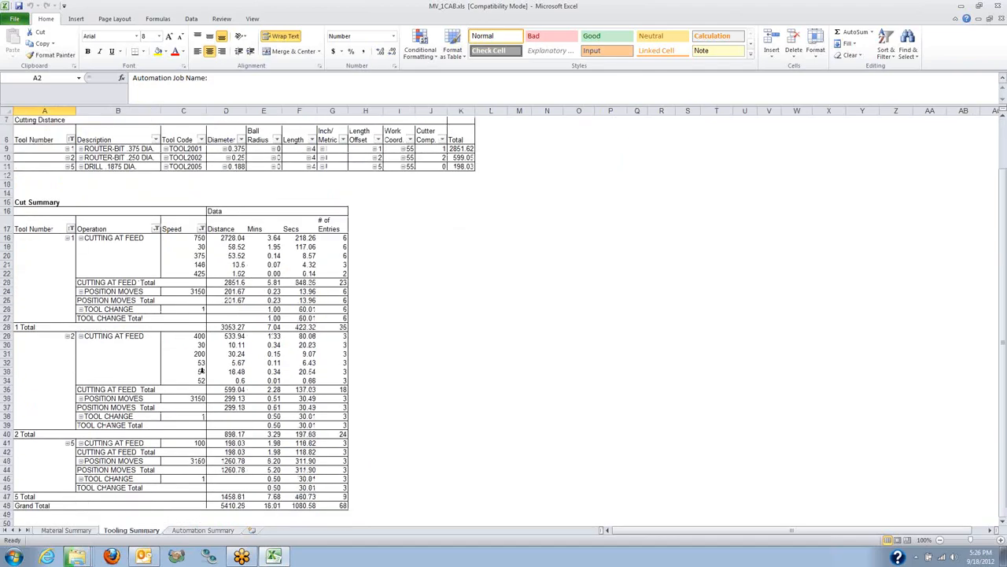
mouse_move(209, 359)
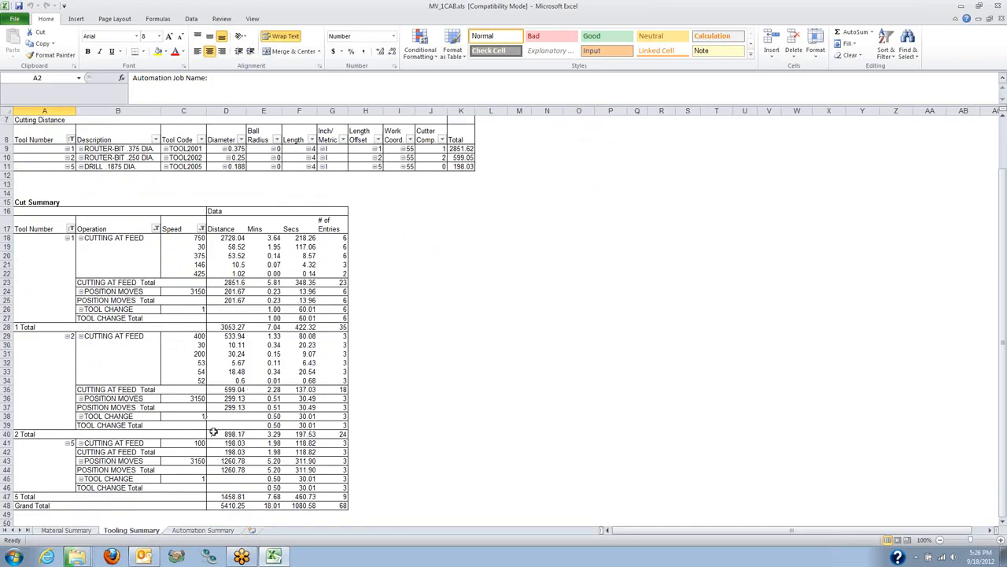
mouse_move(211, 536)
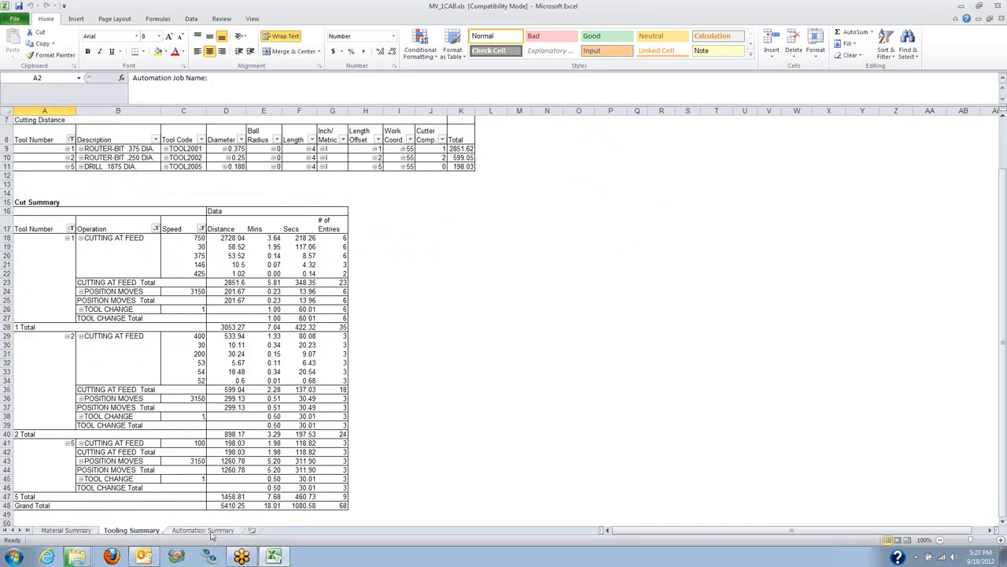
left_click(201, 529)
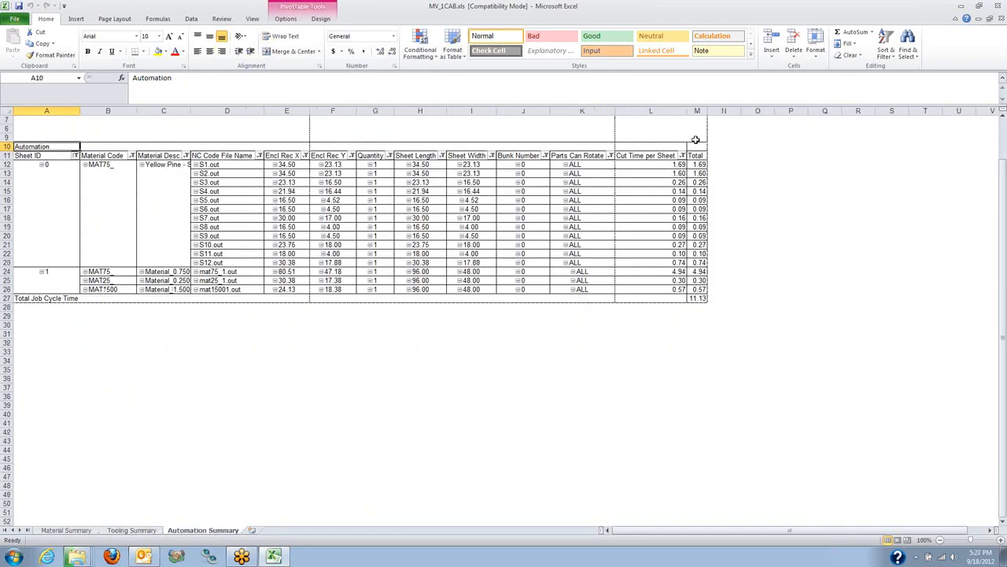
mouse_move(151, 299)
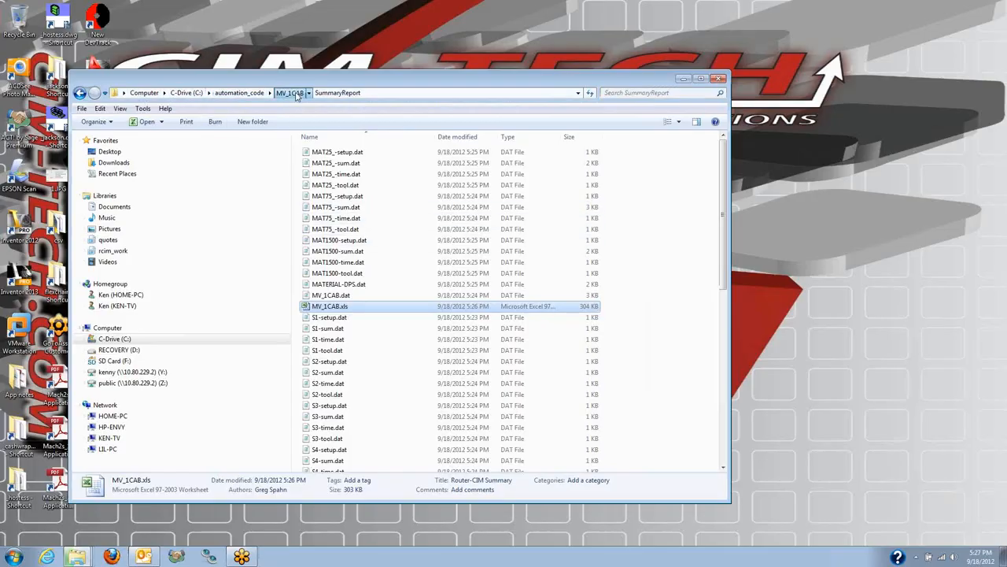
Step: From the MV_1CAB job folder, open Labels and load the RouterCim.sdl label design
left_click(290, 92)
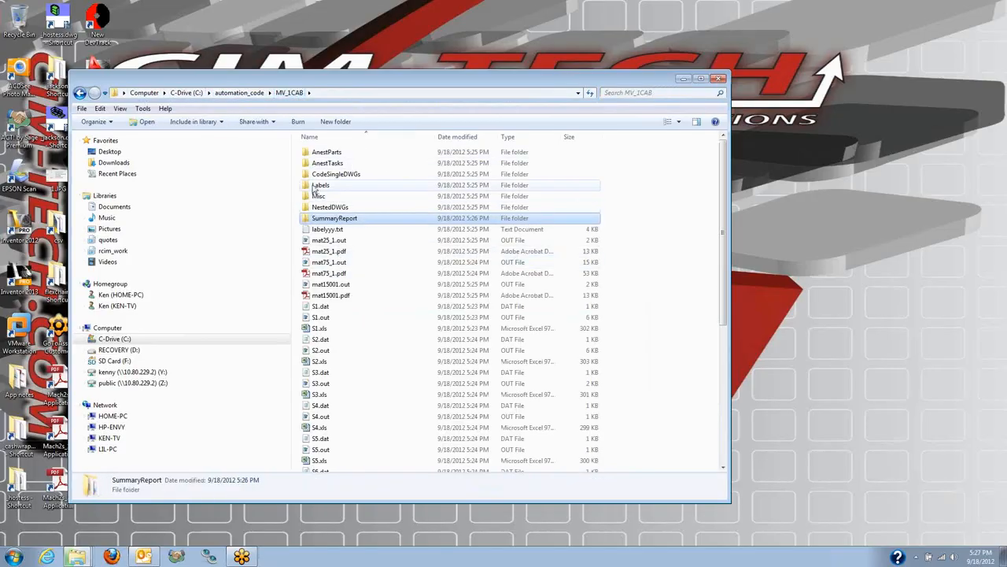
double_click(321, 186)
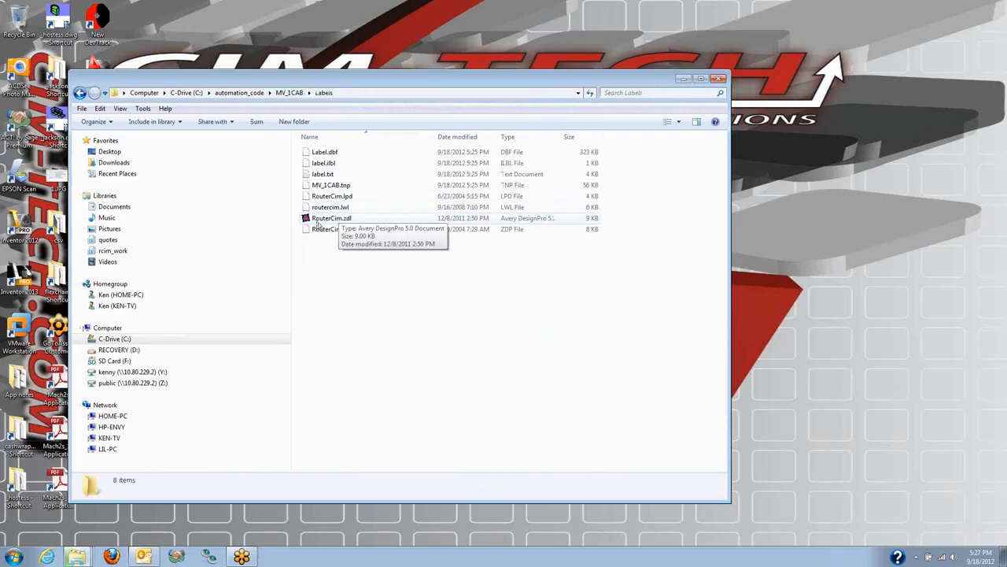
double_click(331, 217)
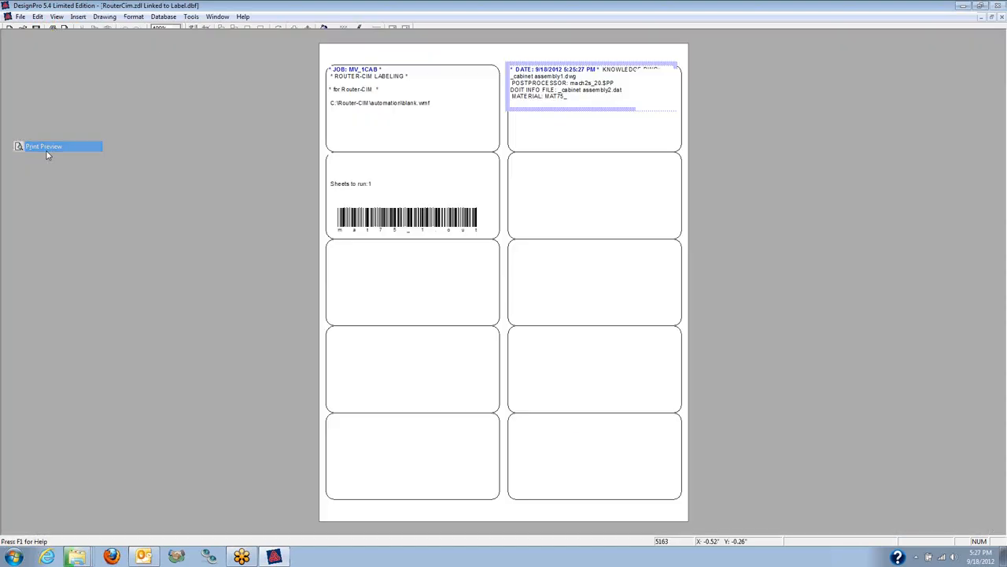
Step: Preview the MV_1CAB label sheet filled with part nest, job and barcode data
left_click(44, 147)
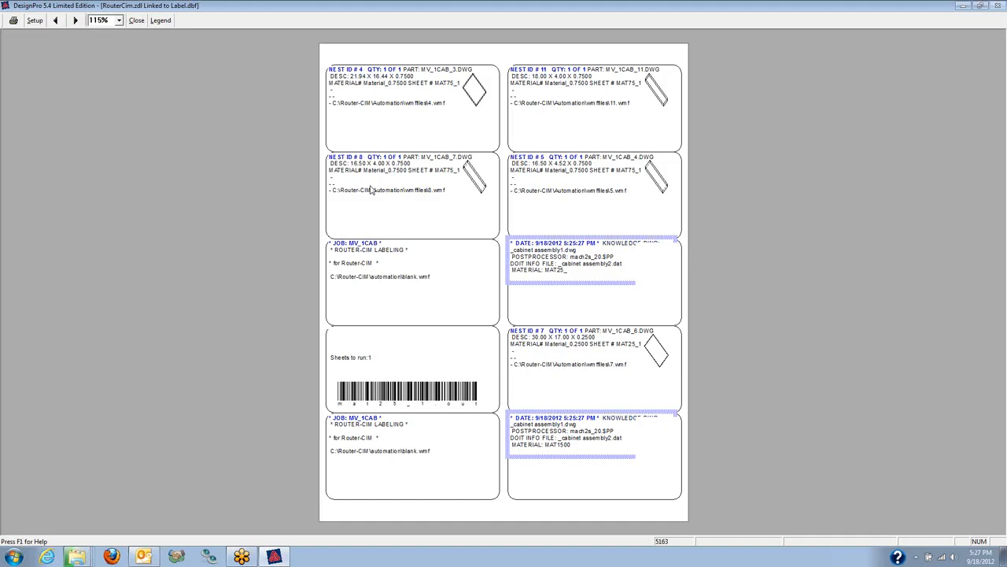
mouse_move(346, 392)
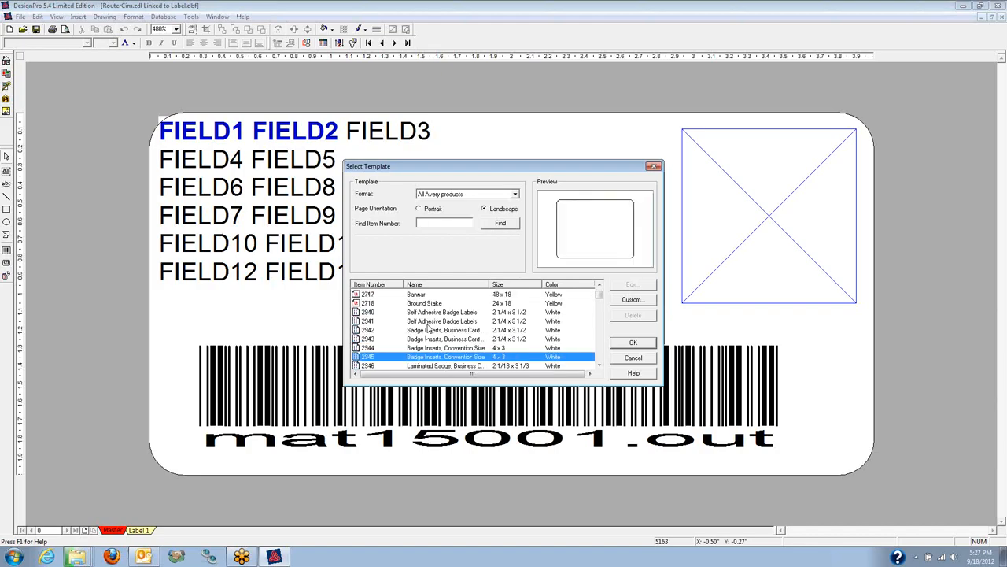
Step: Dismiss the label template chooser, then open CodeSingleDWGs and select S3.dwg
left_click(419, 208)
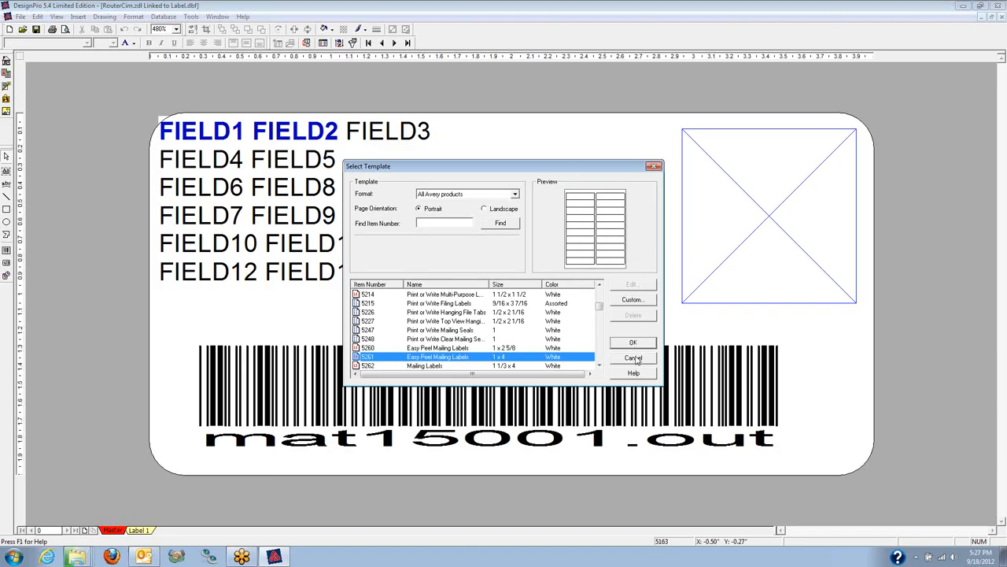
left_click(633, 357)
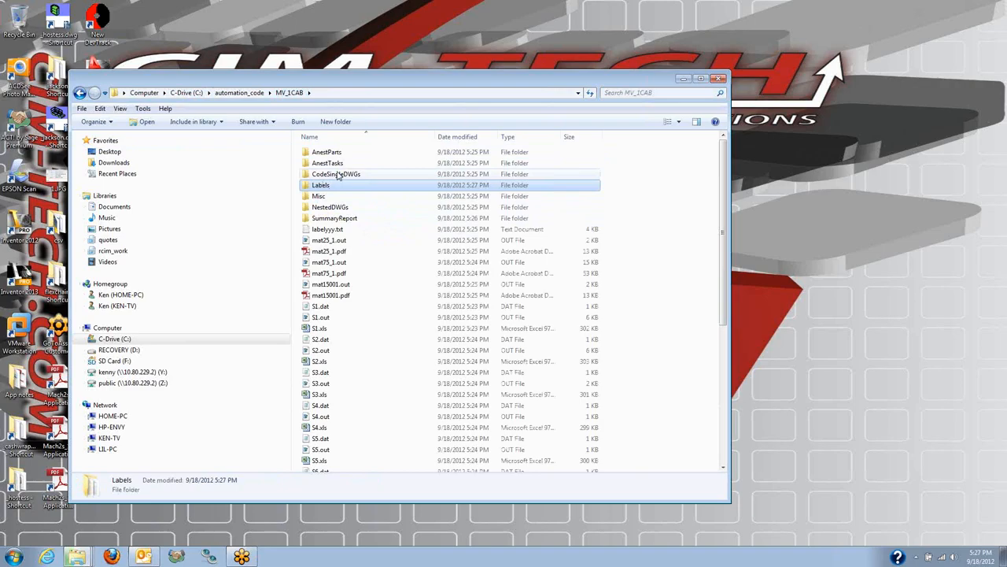
double_click(337, 174)
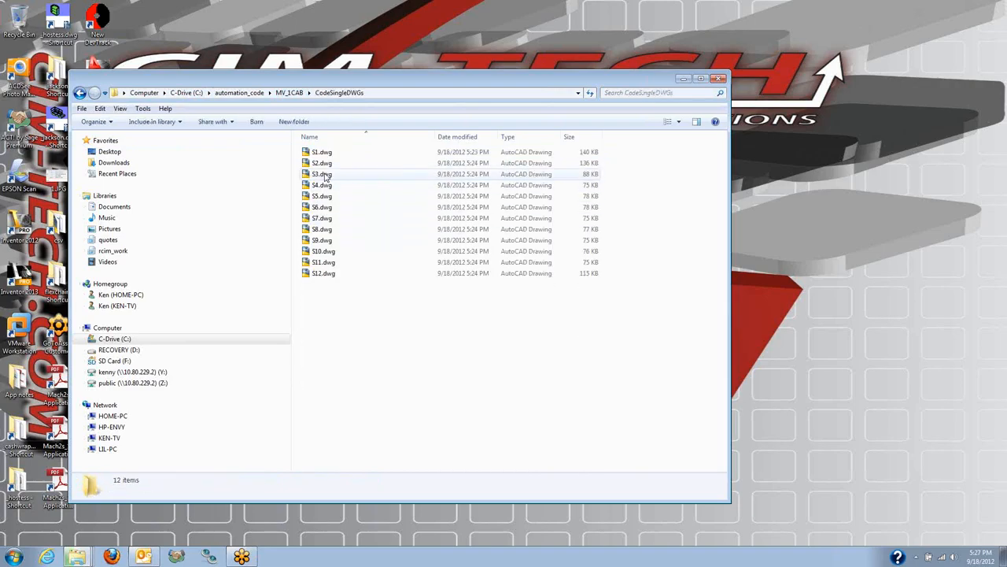
left_click(321, 173)
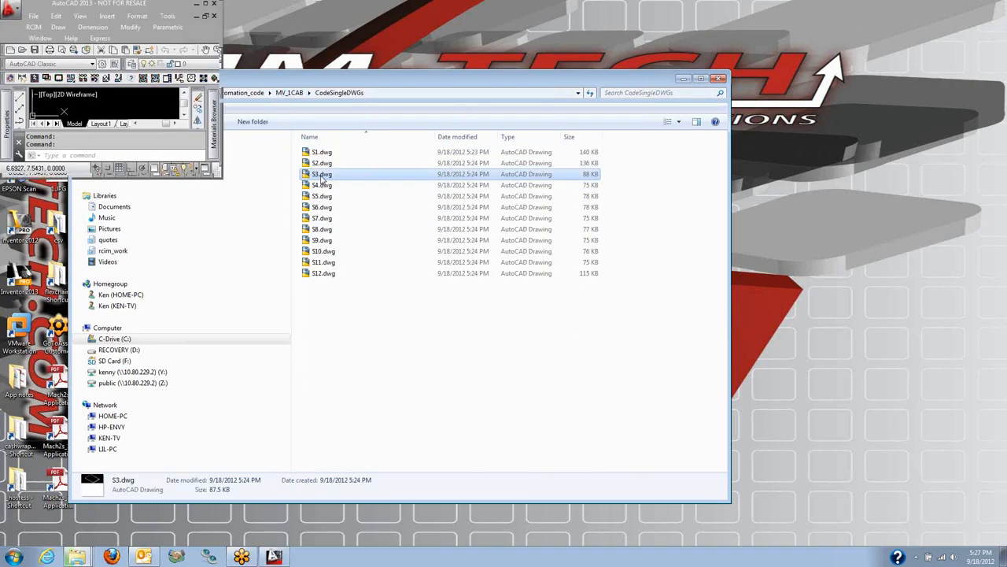
double_click(321, 173)
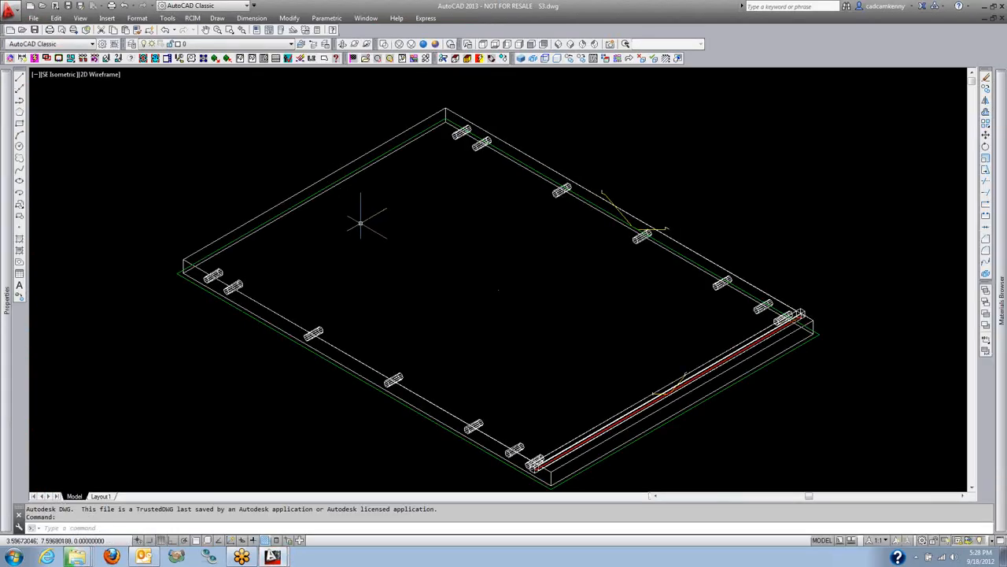
mouse_move(412, 397)
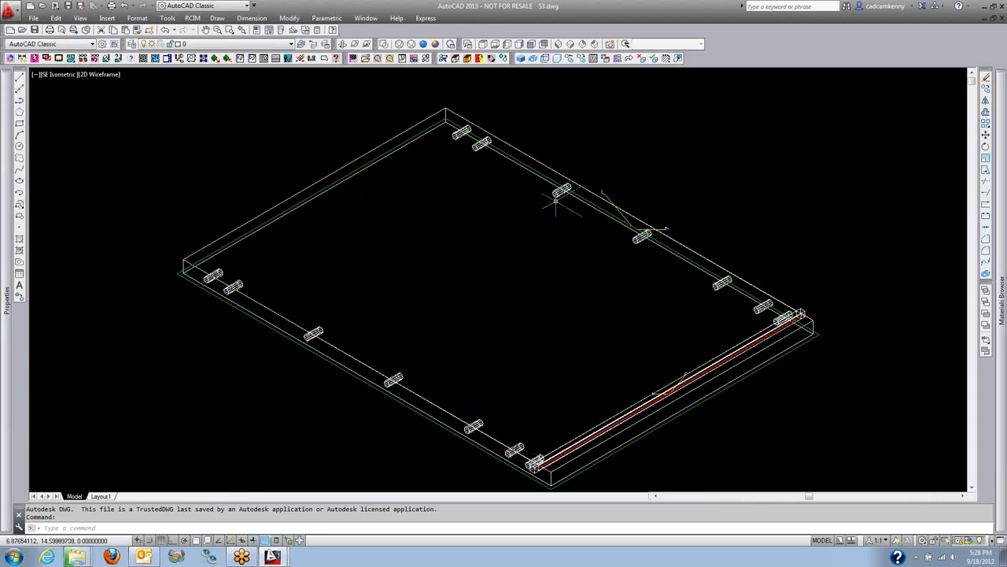
mouse_move(669, 422)
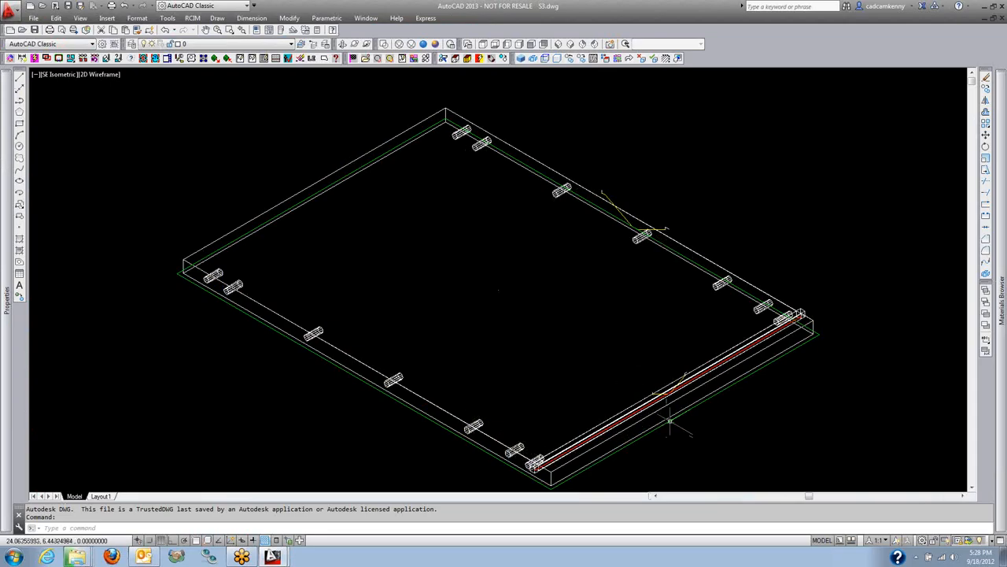
mouse_move(802, 314)
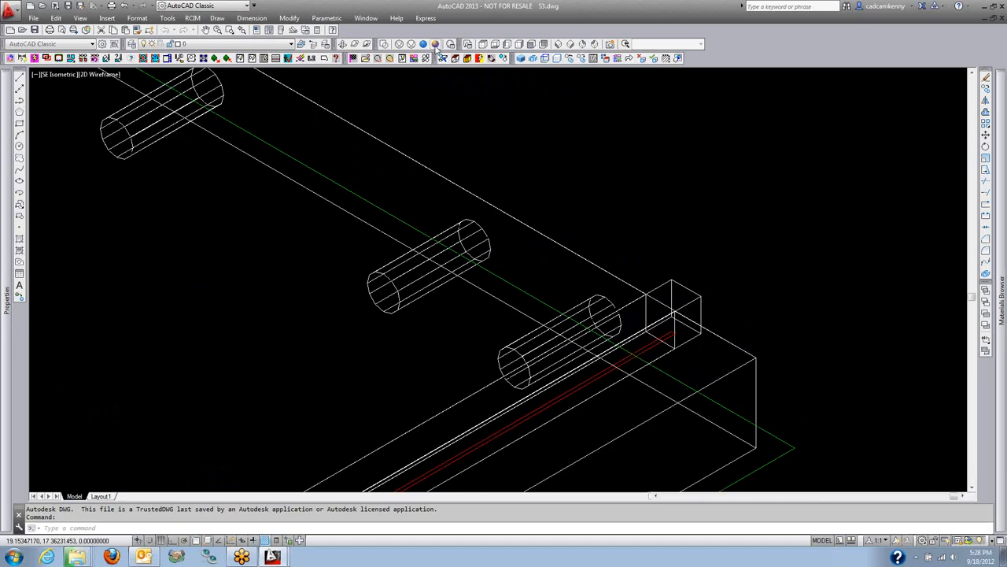
left_click(435, 44)
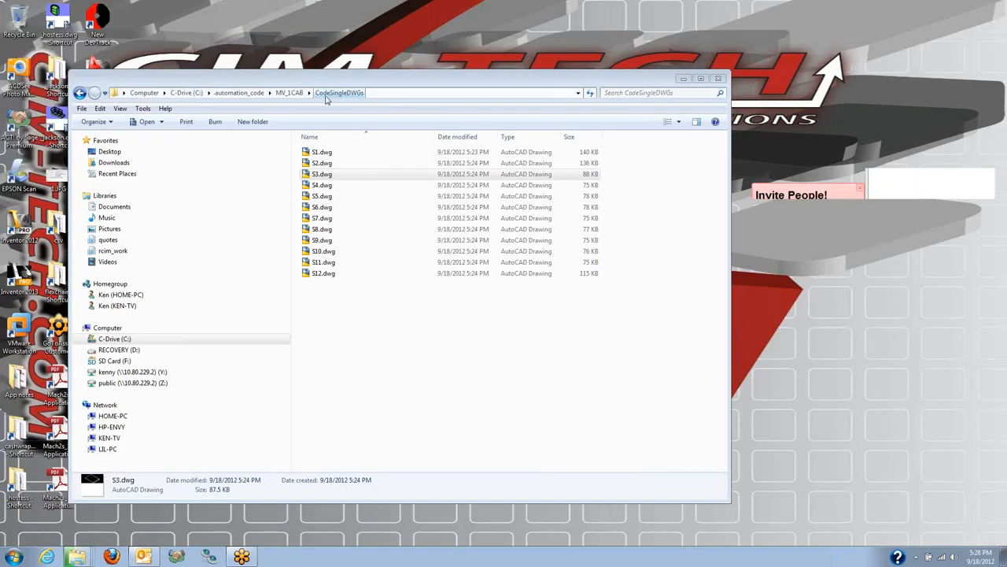
Step: Go back up to the MV_JCAB job folder and open the NestedDWGs folder
left_click(290, 91)
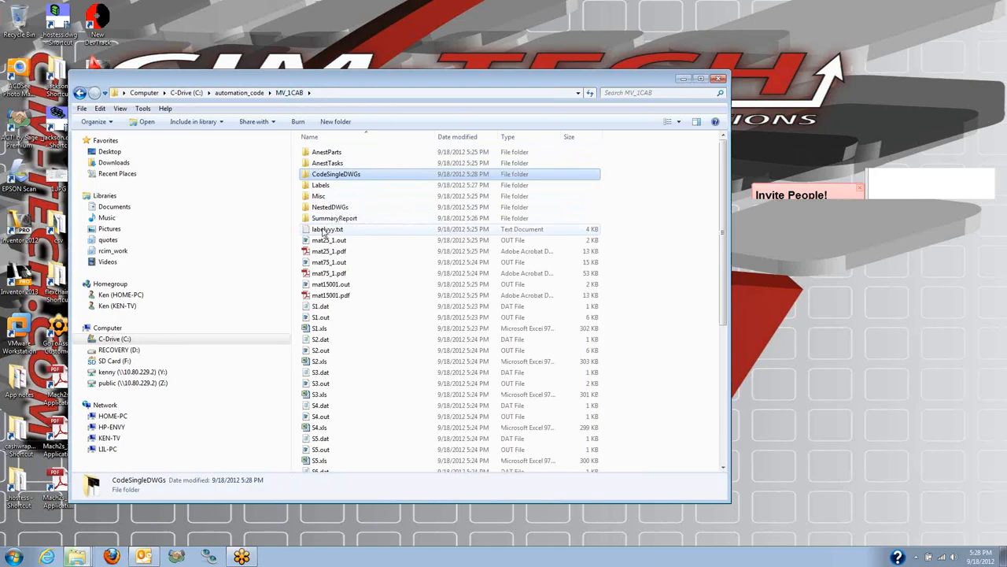
double_click(331, 206)
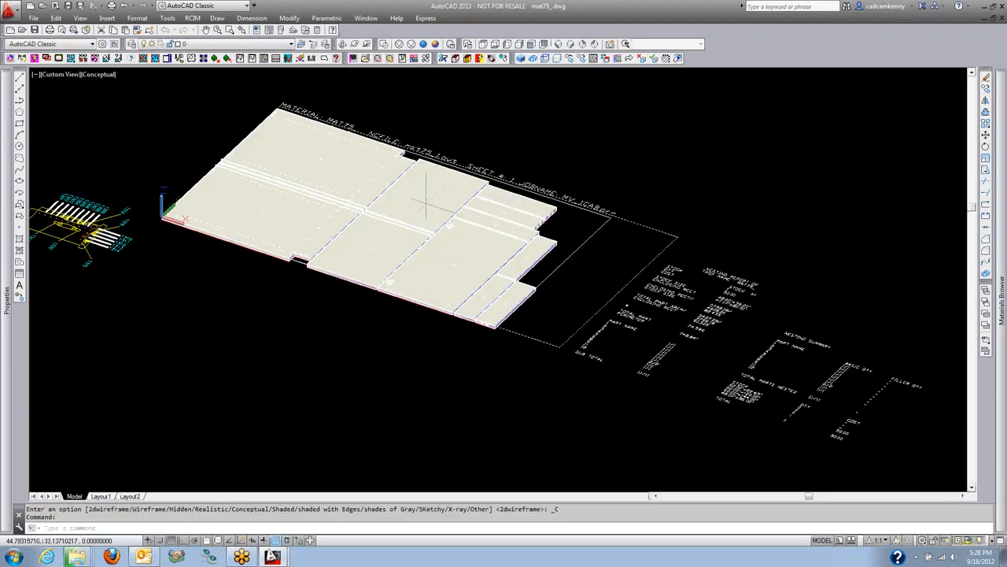
mouse_move(475, 331)
type("m")
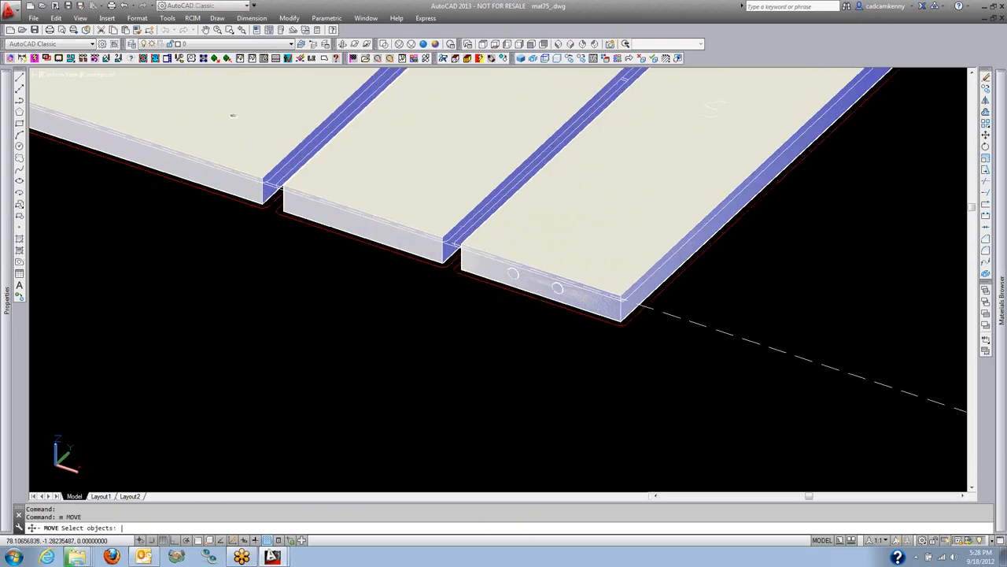
Step: Add a nested part solid to the MOVE selection on the mat75 sheet
left_click(648, 251)
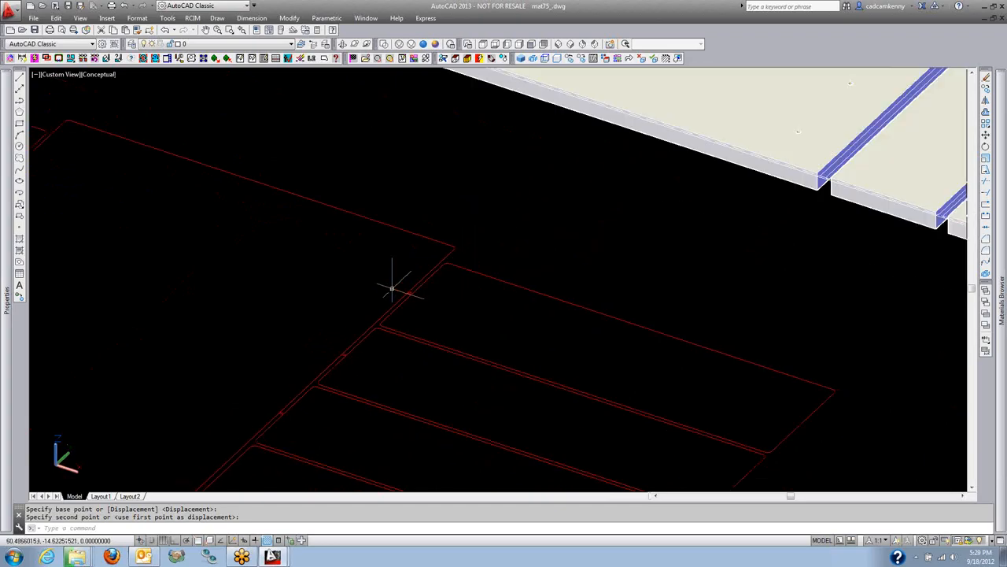
mouse_move(639, 433)
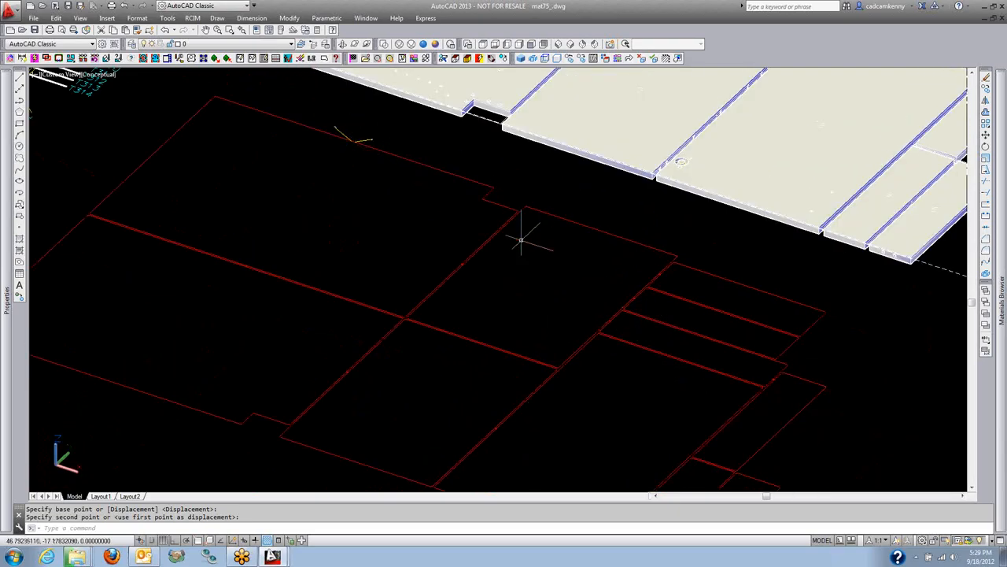
mouse_move(632, 255)
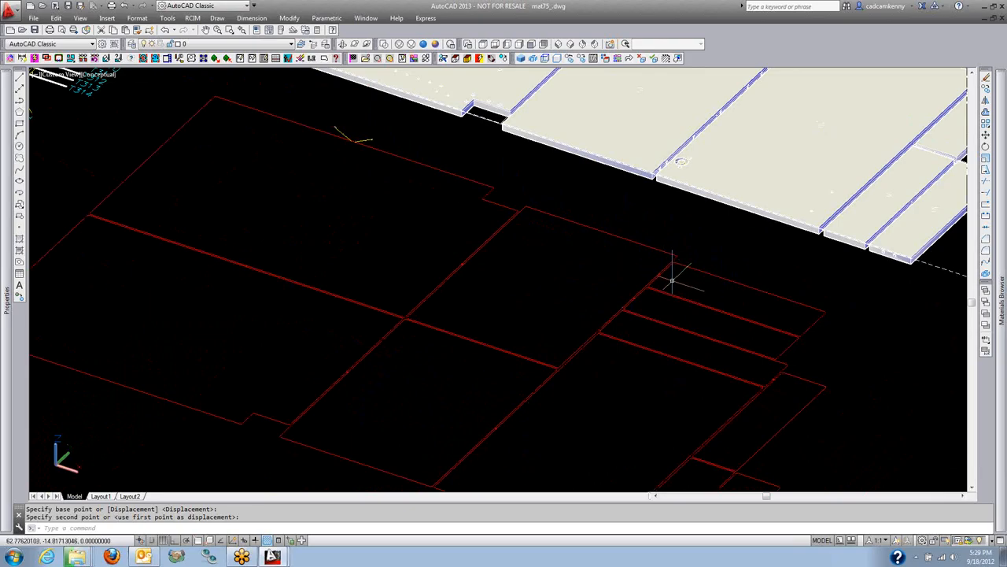
mouse_move(665, 280)
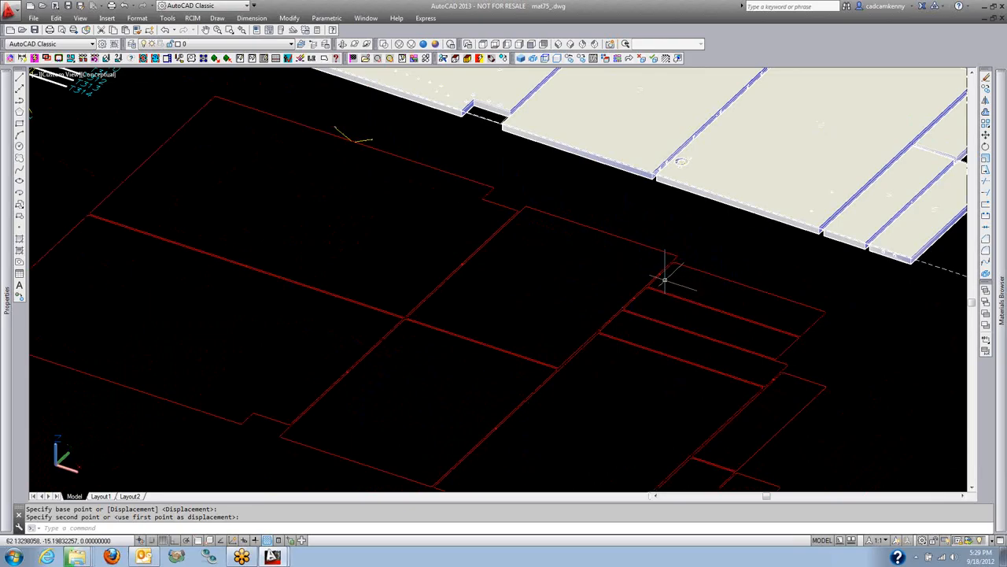
mouse_move(658, 286)
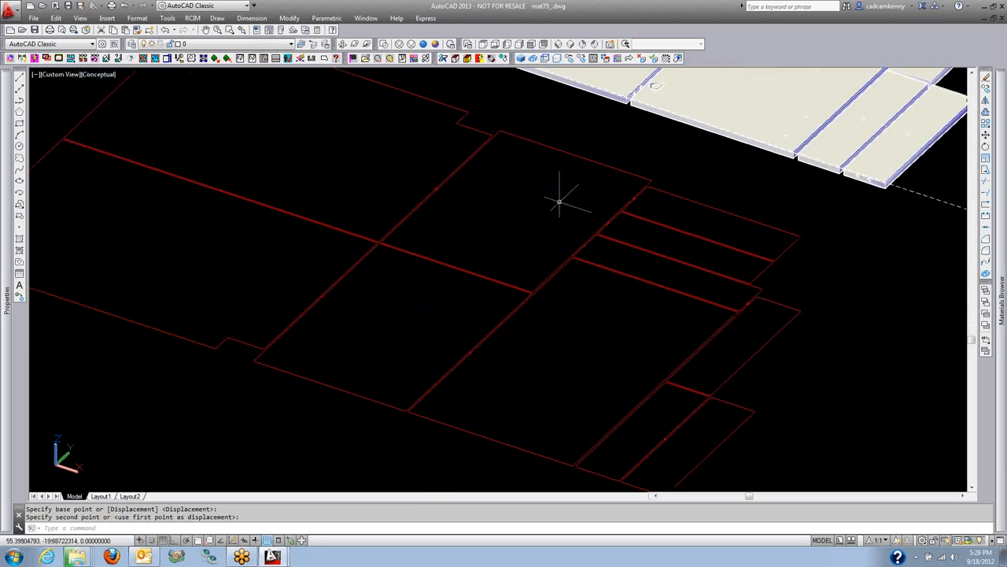
mouse_move(401, 334)
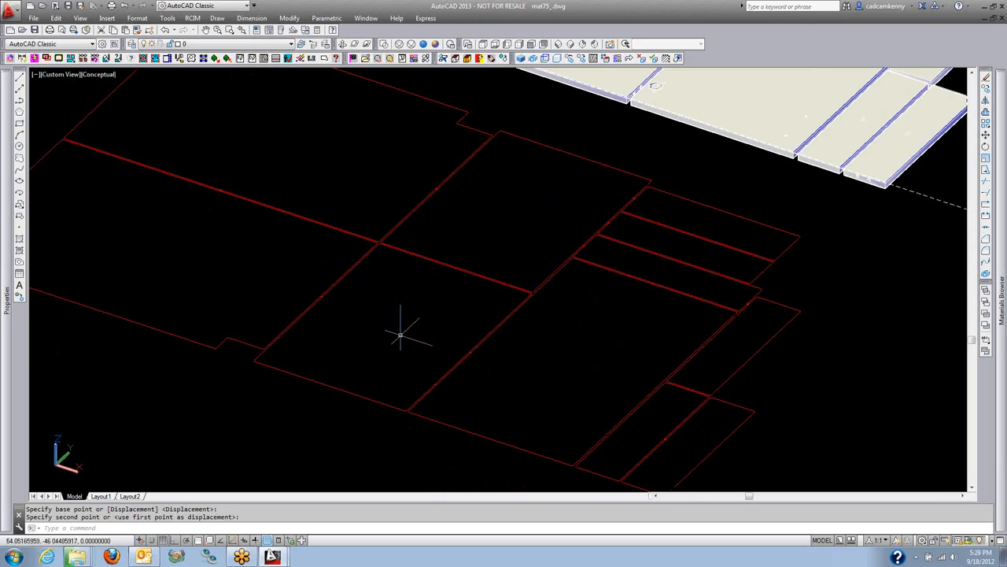
mouse_move(465, 315)
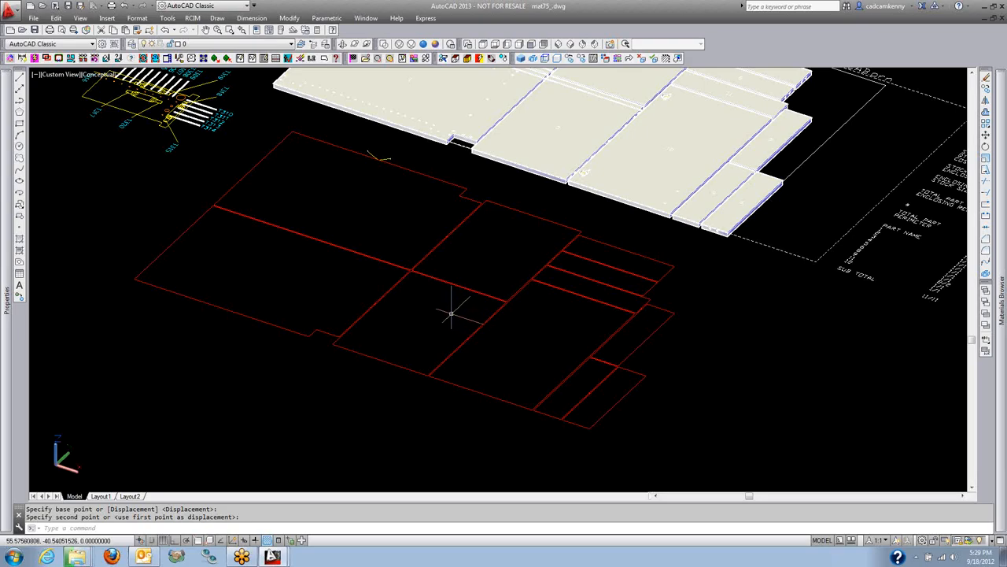
mouse_move(500, 284)
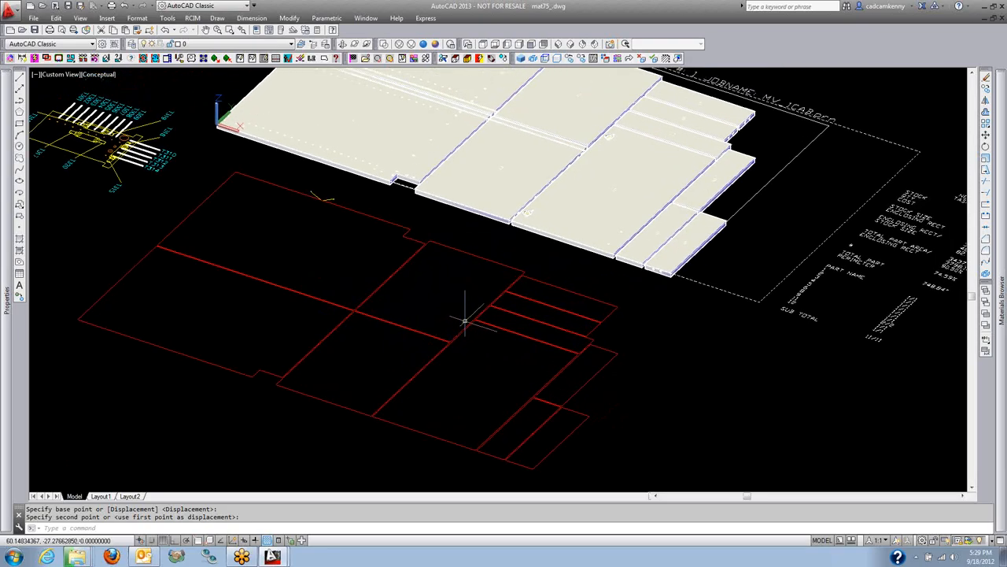
mouse_move(560, 339)
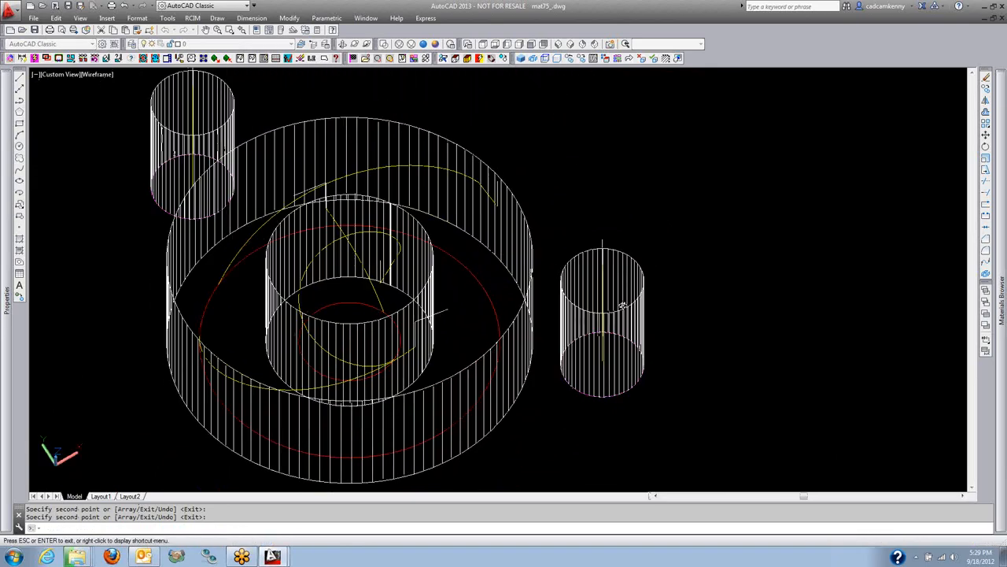
Step: Orbit the view around the wireframe cylindrical toolpath solids
left_click_drag(621, 307, 622, 330)
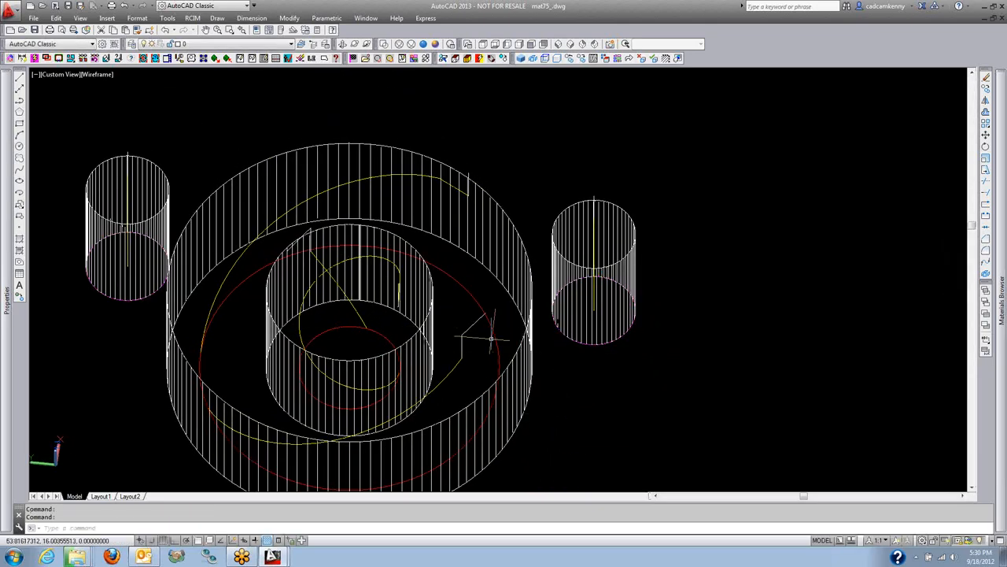
mouse_move(841, 79)
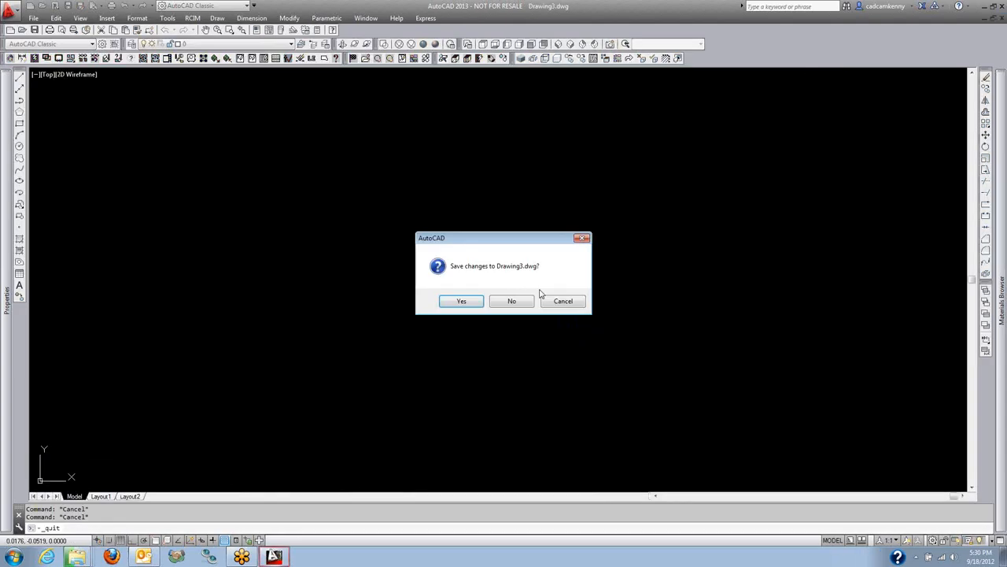
Step: Discard the empty drawing without saving and close the NestedDWGs Explorer window
left_click(511, 301)
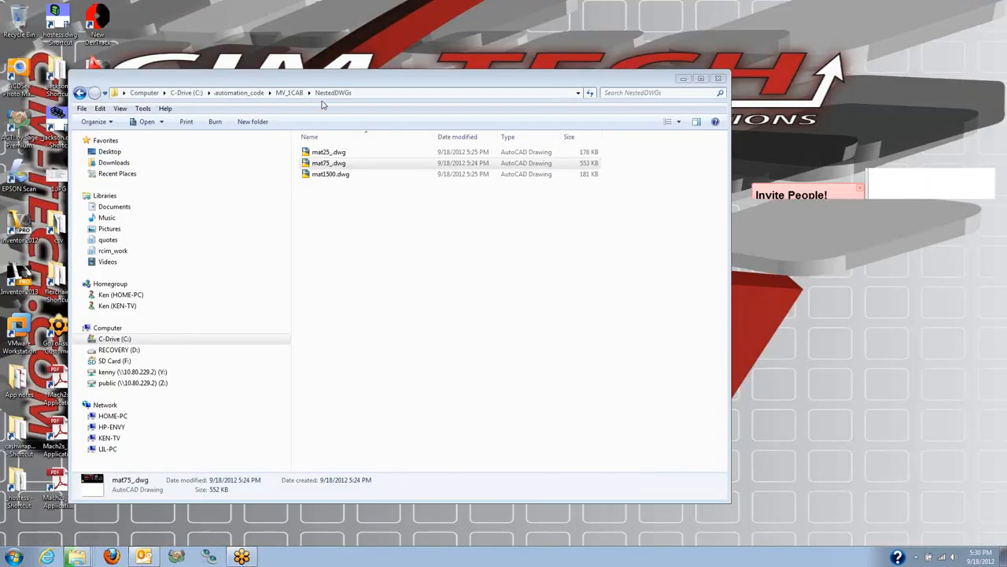
left_click(289, 91)
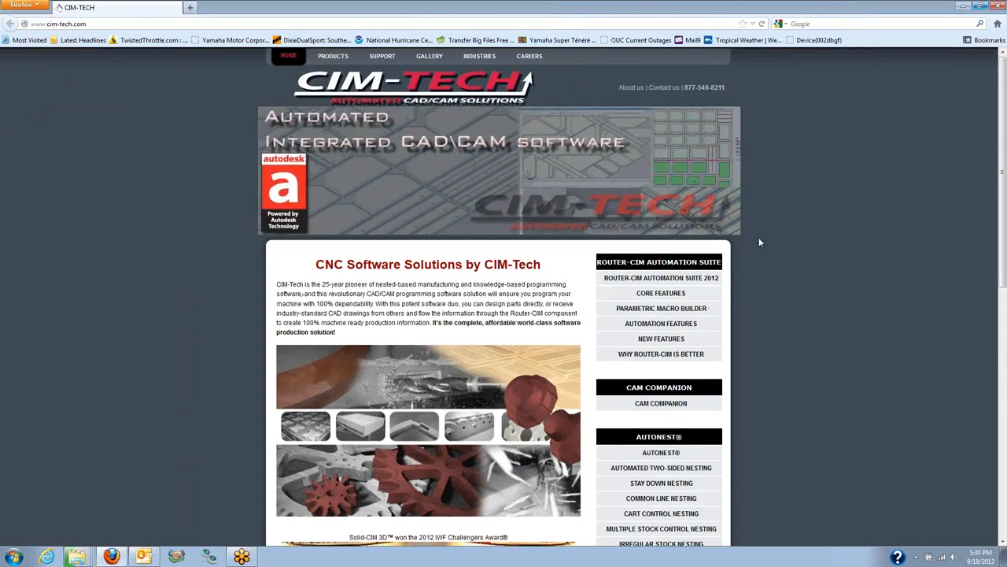
Step: Visit the Solid-CIM 3D product page, then the Router-CIM Automation Suite 2012 page
scroll("down", 3)
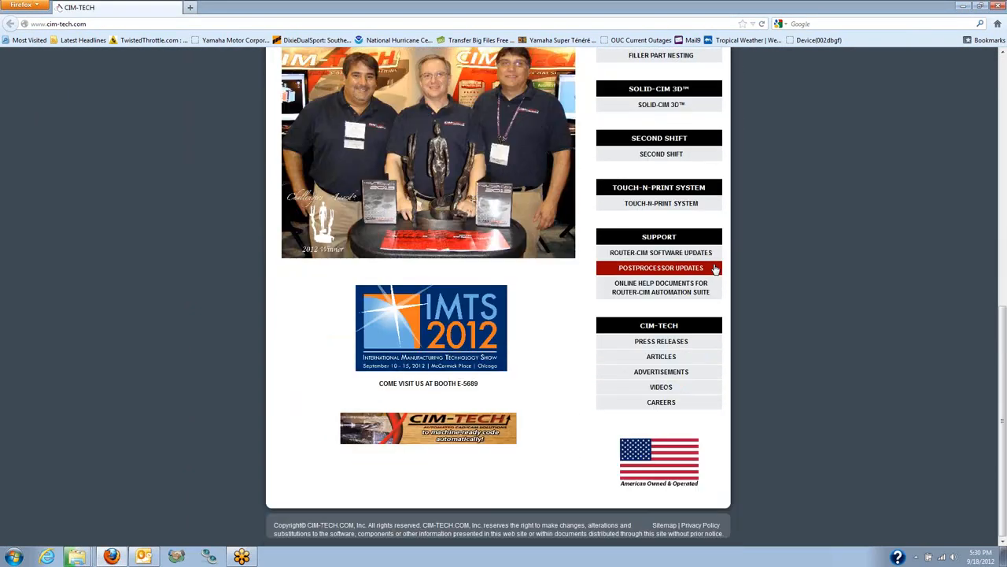
mouse_move(662, 104)
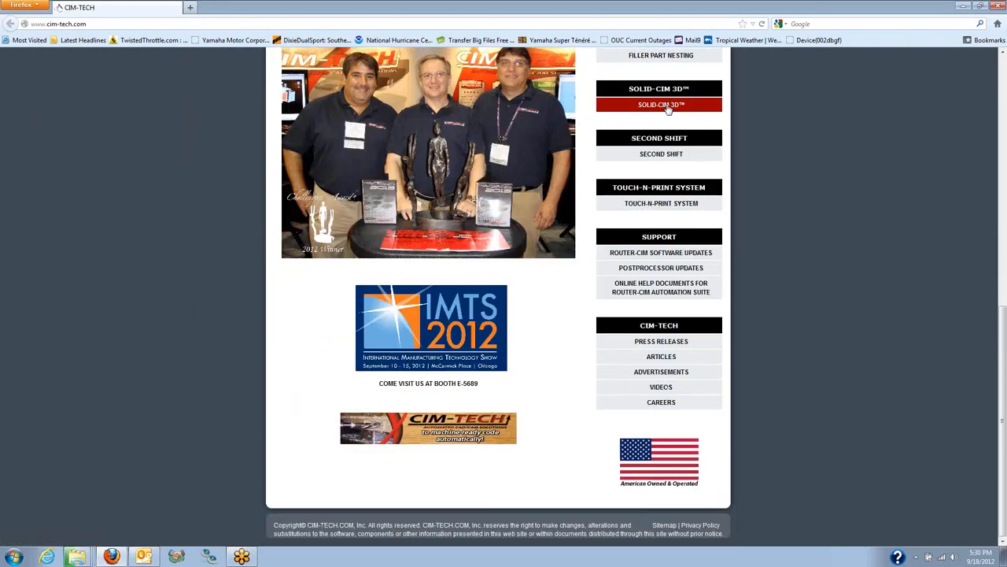
left_click(661, 103)
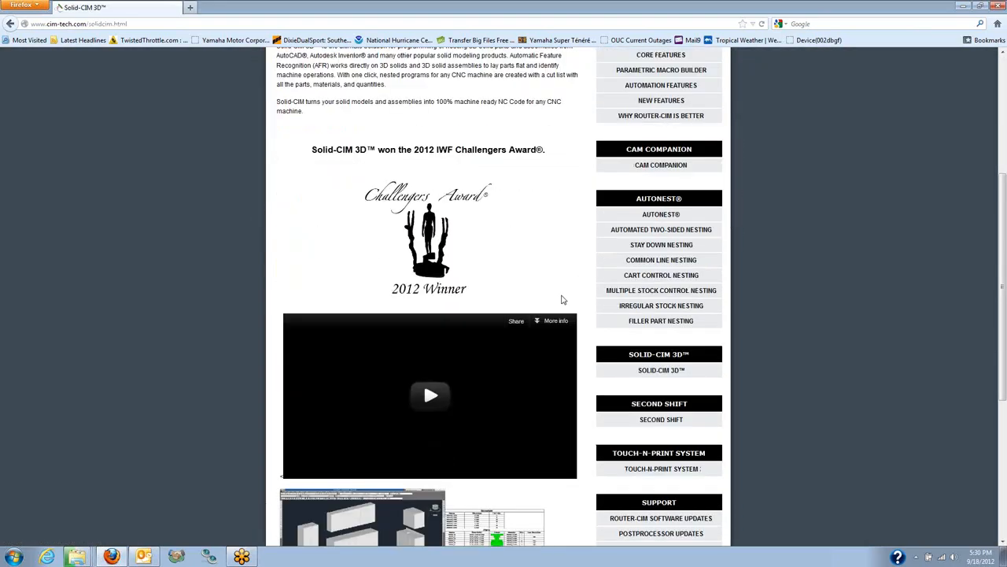
scroll("down", 3)
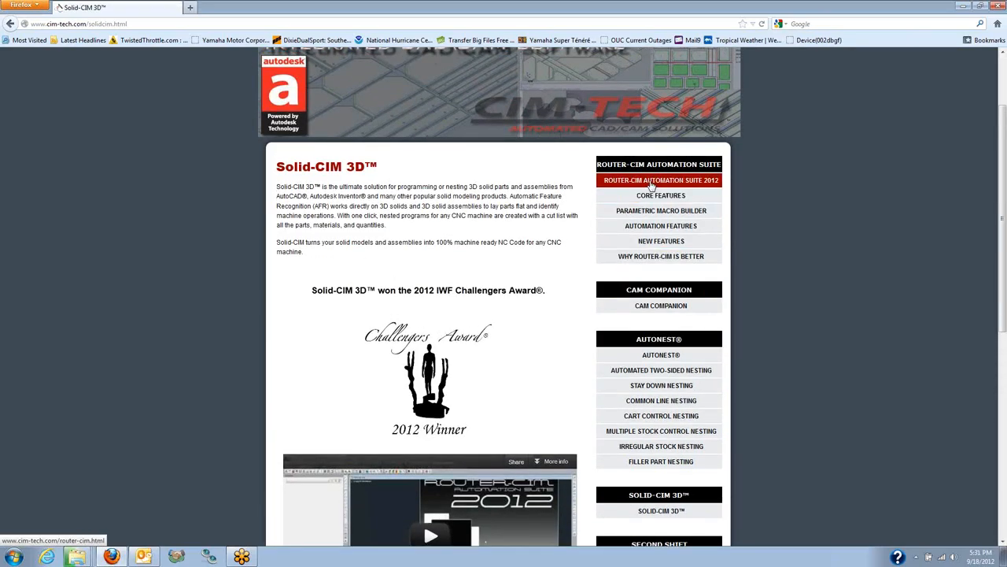
left_click(661, 183)
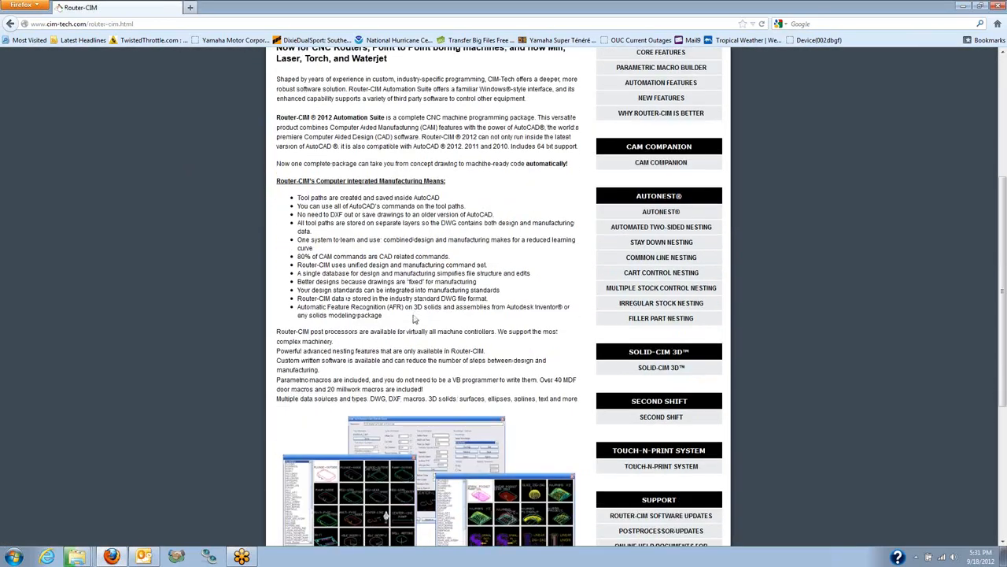